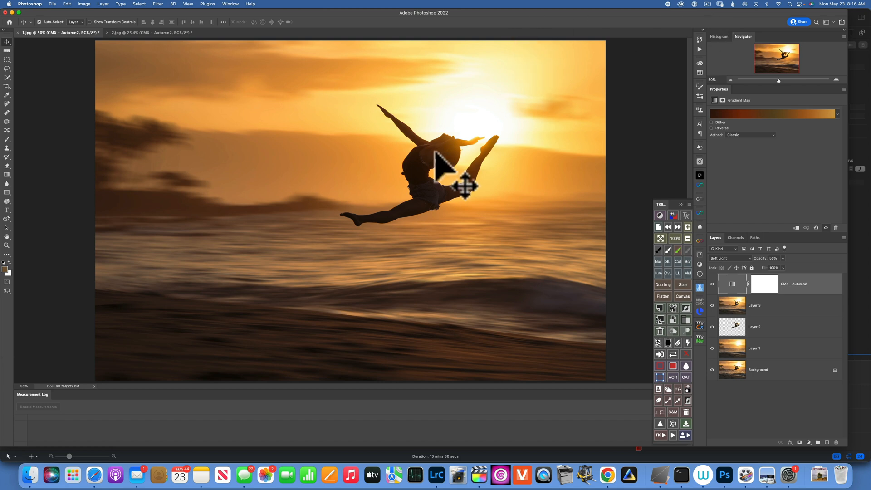
pyautogui.moveTo(369, 272)
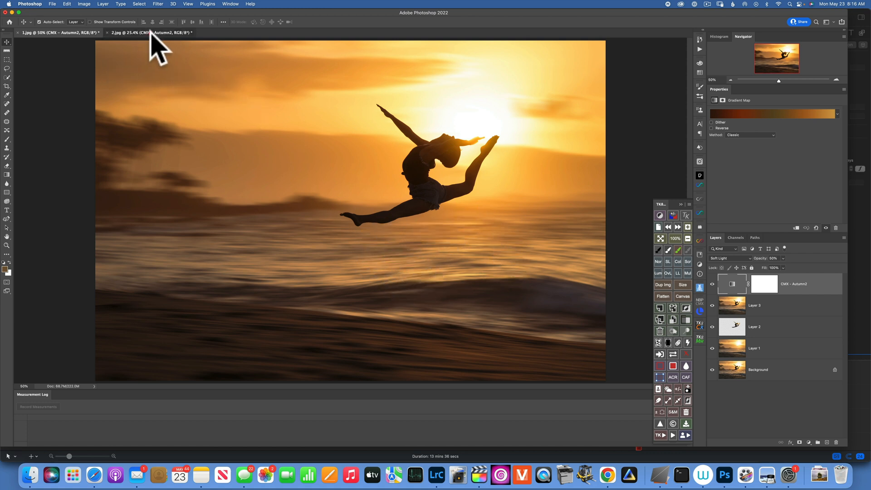
# - Revert 1.jpg to its original state with only the Background layer
pyautogui.click(151, 32)
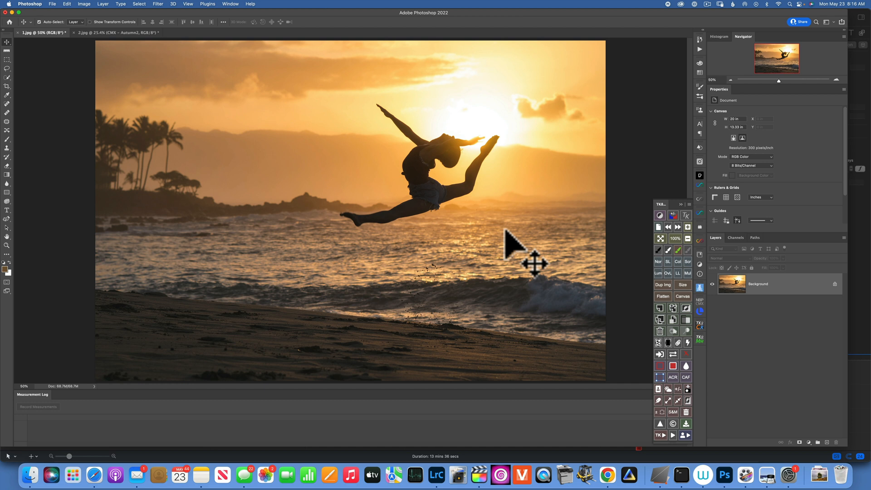
# - Duplicate the Background with Cmd+J, Select Subject on the dancer, and open Select > Modify
pyautogui.press('cmd')
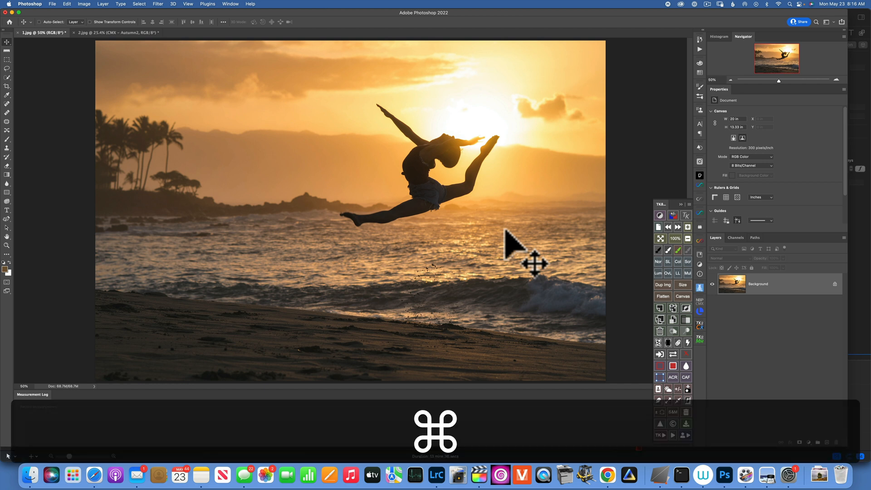
pyautogui.press('cmd+j')
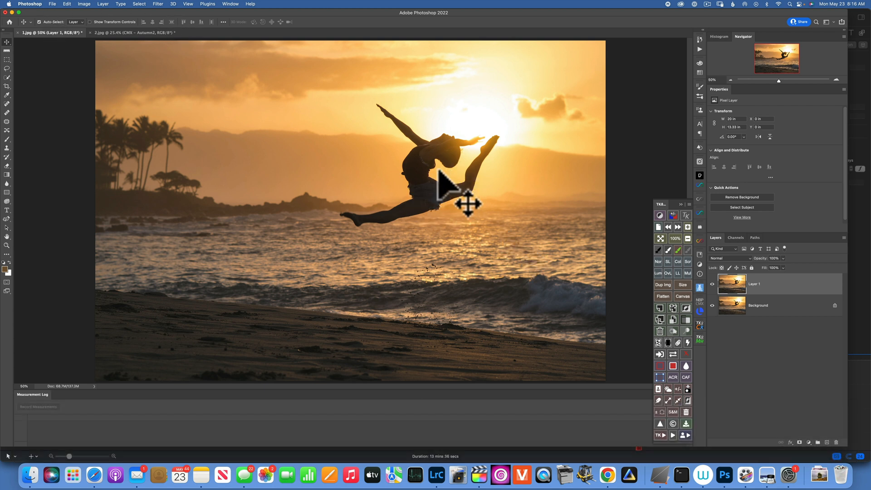
pyautogui.moveTo(128, 156)
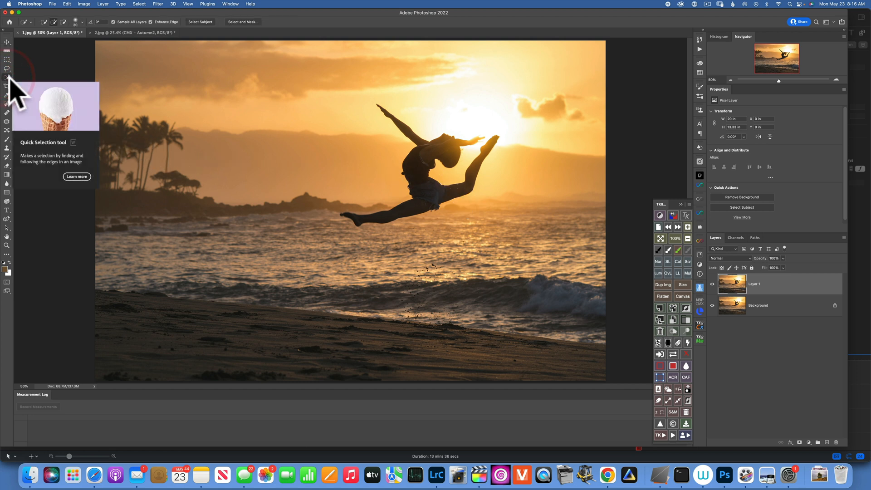
pyautogui.moveTo(200, 21)
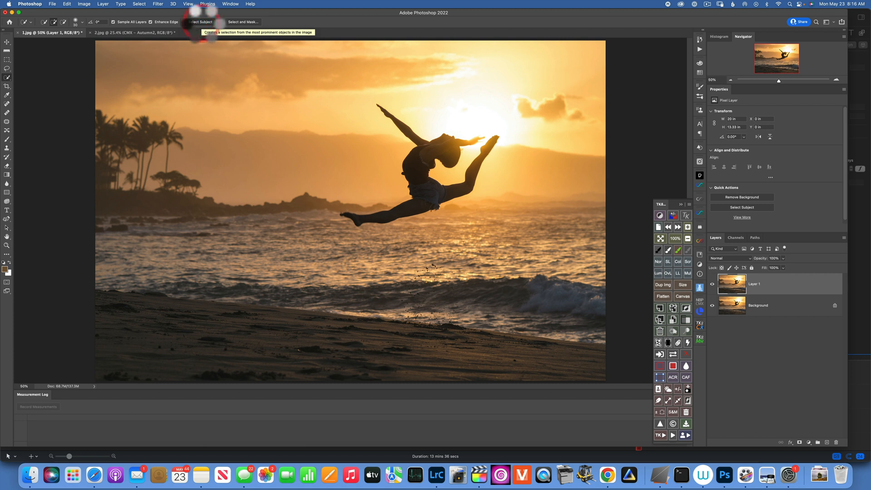
pyautogui.click(200, 22)
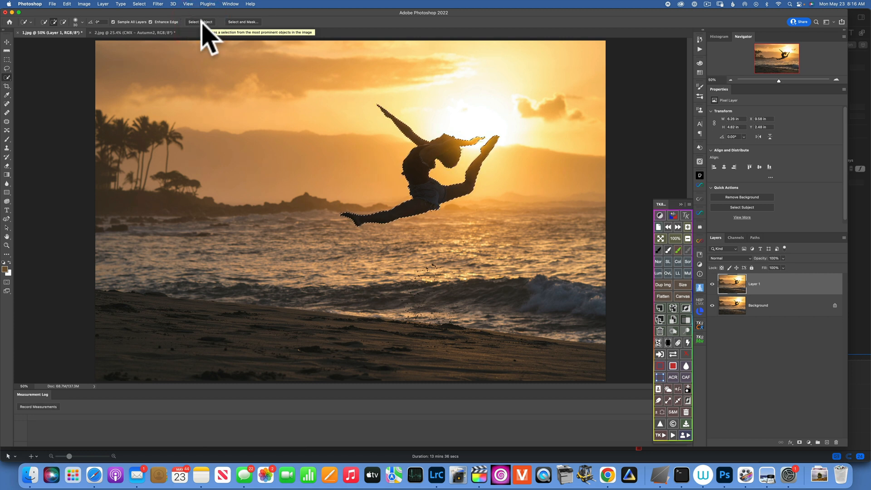
pyautogui.moveTo(491, 176)
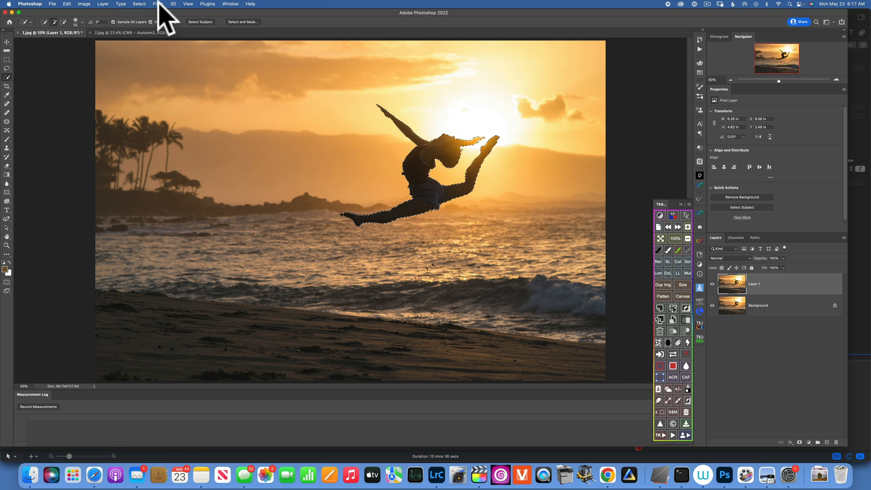
pyautogui.click(139, 4)
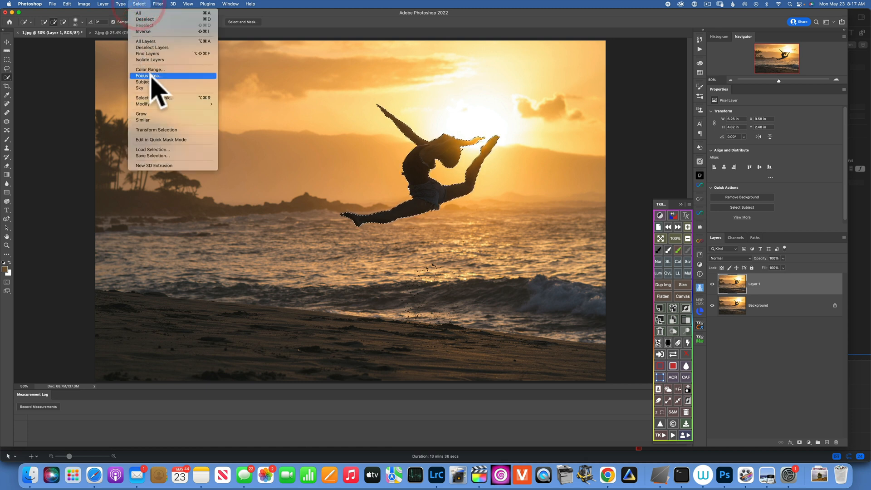
pyautogui.moveTo(143, 104)
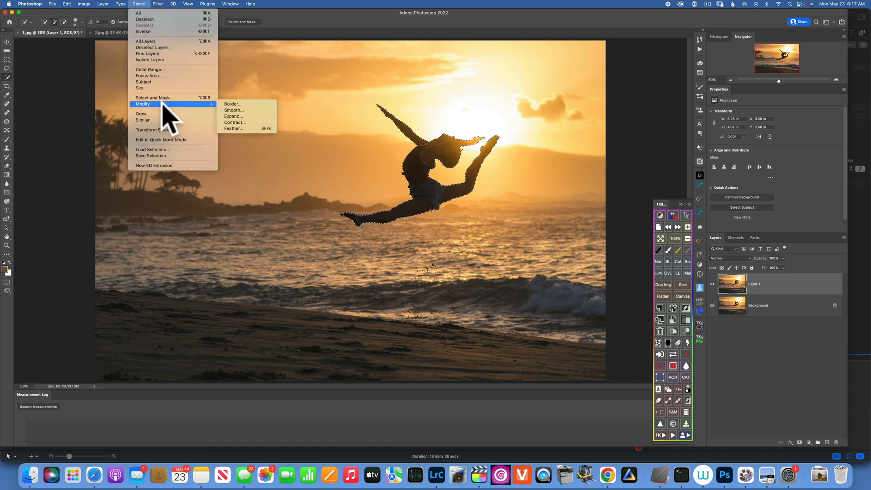
pyautogui.click(233, 128)
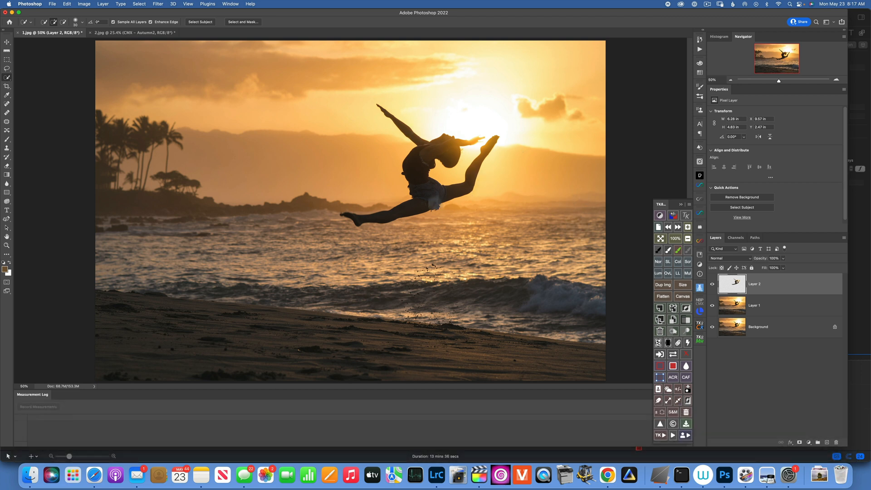
pyautogui.moveTo(717, 319)
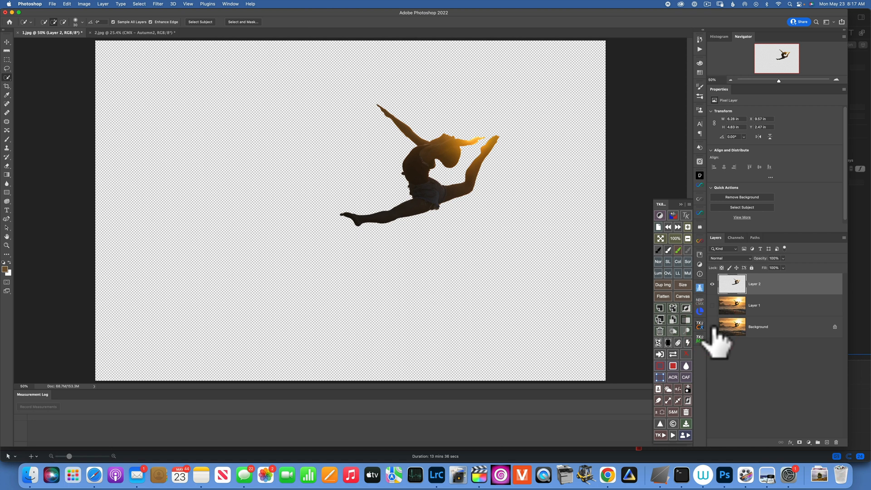
# - Make all layers visible again and activate the duplicated background, Layer 1
pyautogui.click(717, 327)
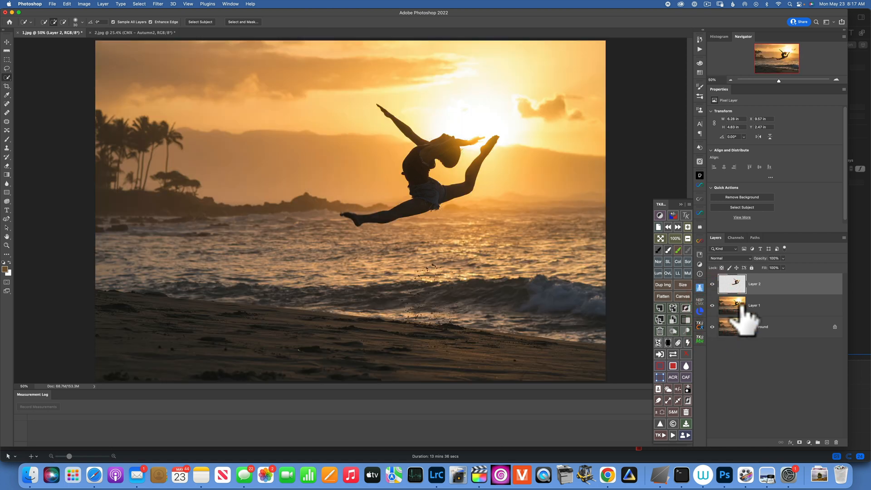
pyautogui.click(754, 305)
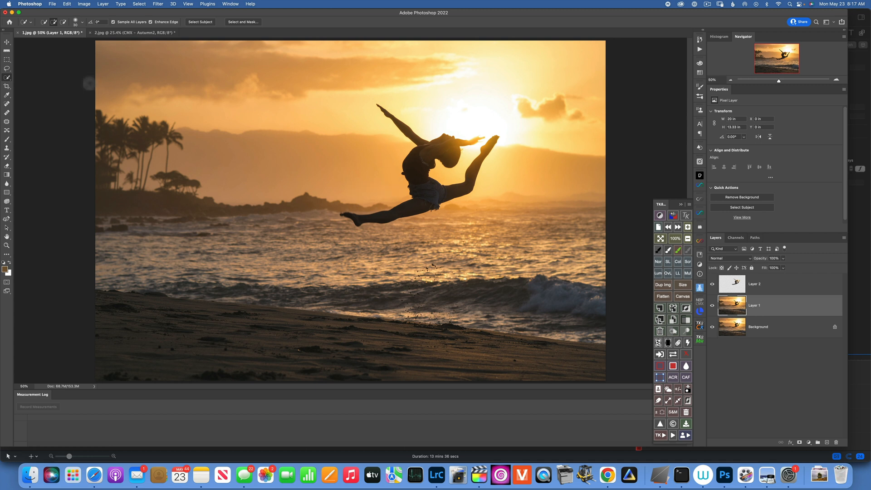
pyautogui.moveTo(14, 77)
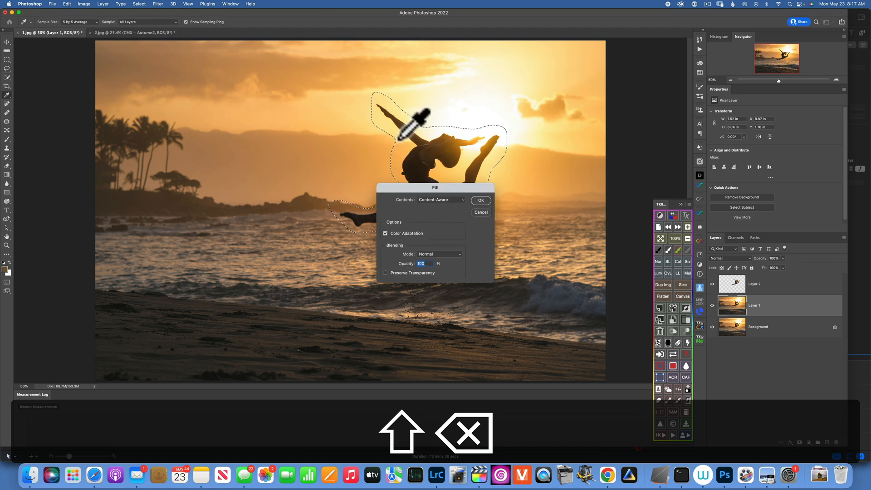
# - Content-Aware Fill the dancer area on Layer 1, toggle the dancer layer, and deselect
pyautogui.click(441, 199)
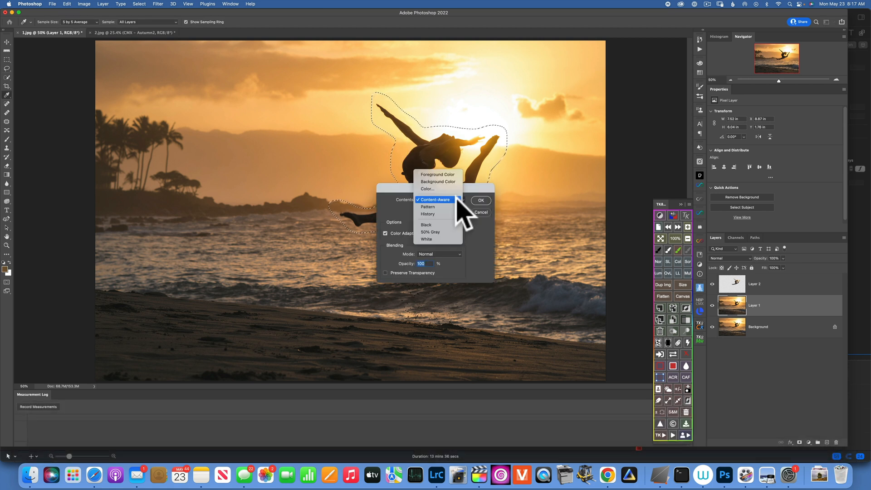
pyautogui.click(436, 199)
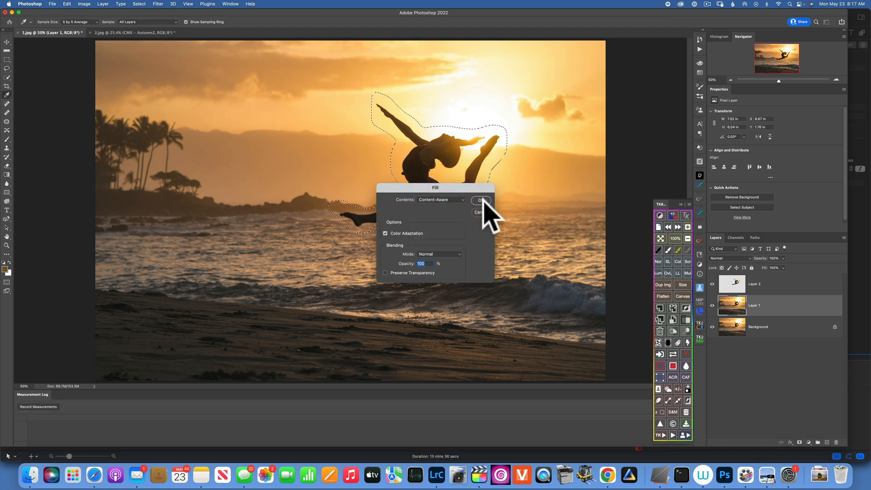
pyautogui.click(481, 200)
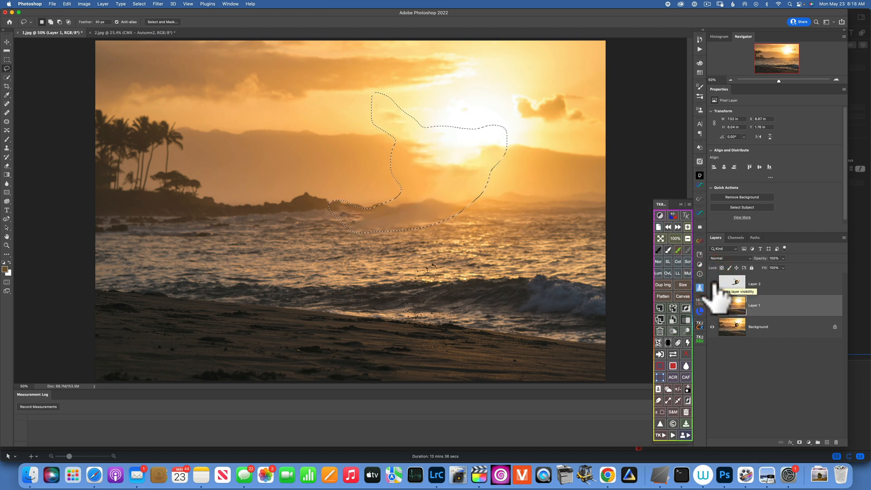
pyautogui.click(713, 282)
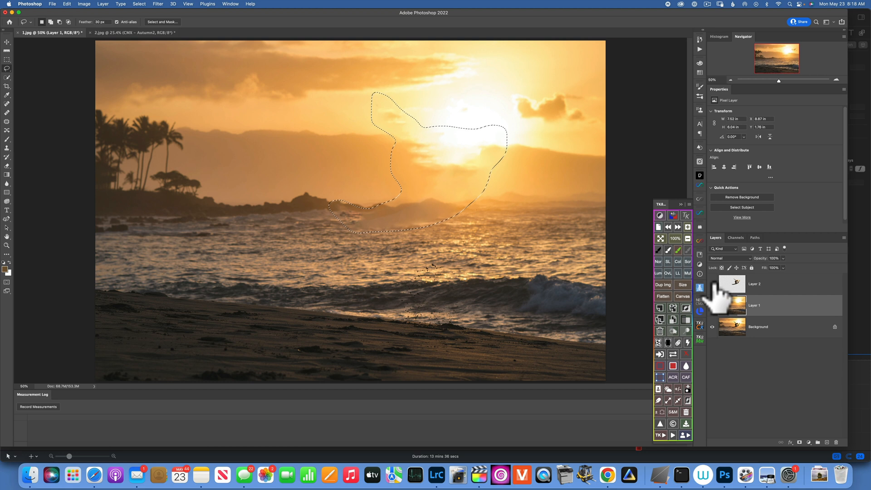
pyautogui.press('cmd+d')
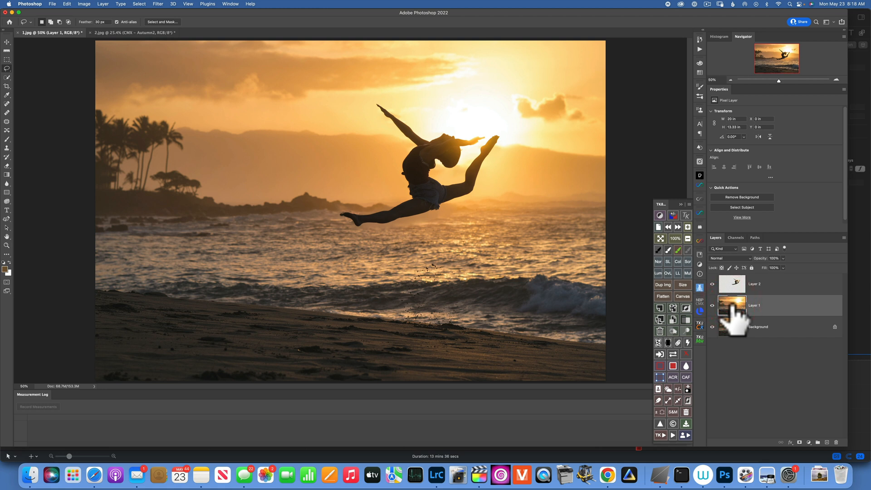
pyautogui.moveTo(732, 309)
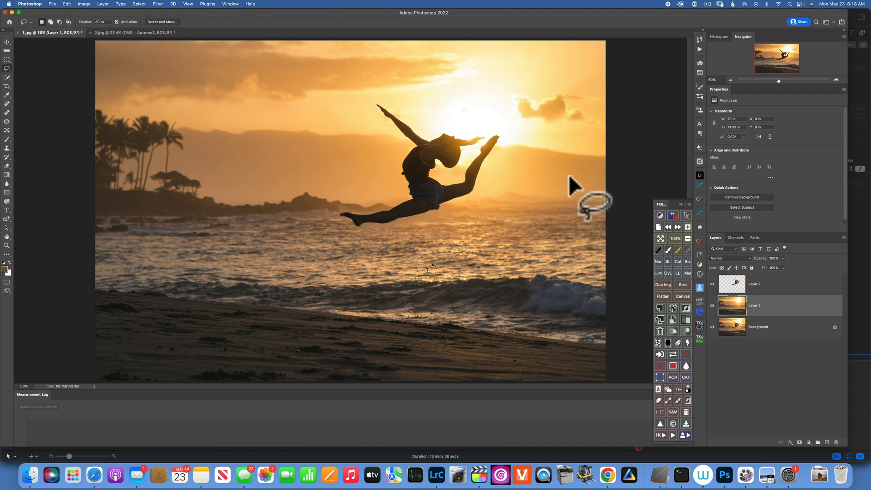
pyautogui.moveTo(156, 17)
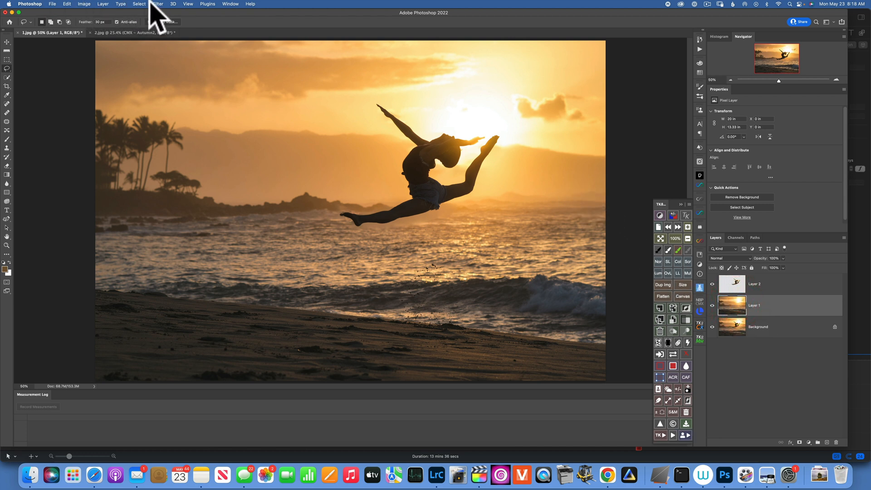
# - Choose Filter > Blur Gallery > Path Blur for Layer 1
pyautogui.click(156, 4)
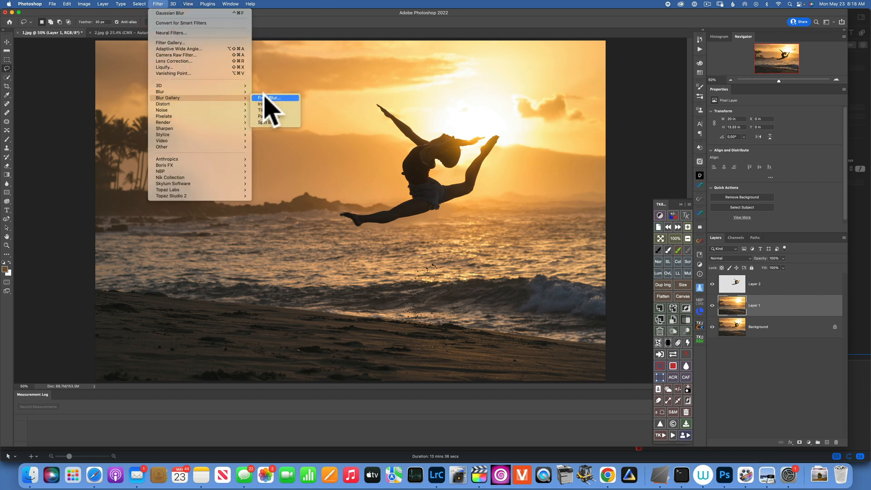
pyautogui.click(272, 98)
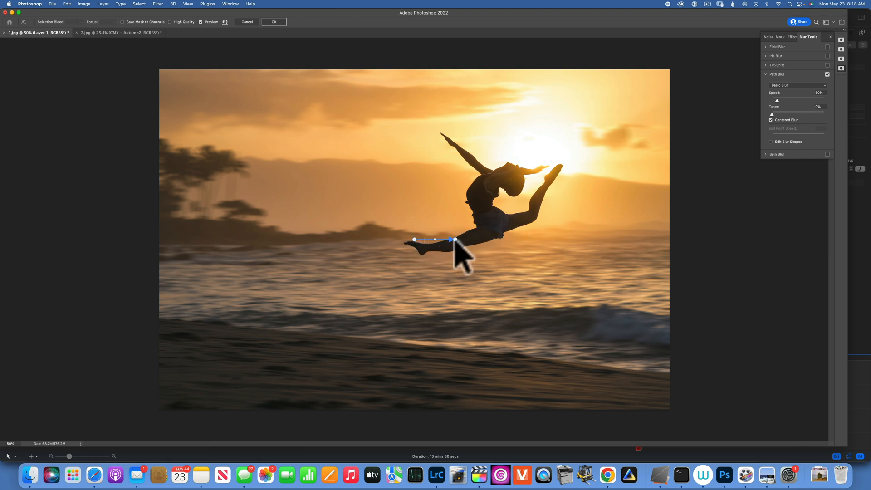
# - Drag the blur path out to span the full image width
pyautogui.moveTo(456, 240); pyautogui.dragTo(521, 239)
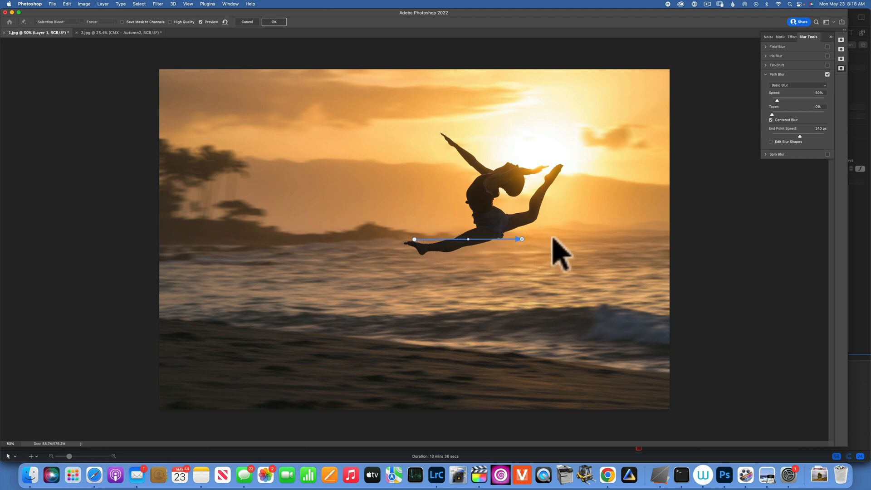
pyautogui.moveTo(522, 239); pyautogui.dragTo(666, 234)
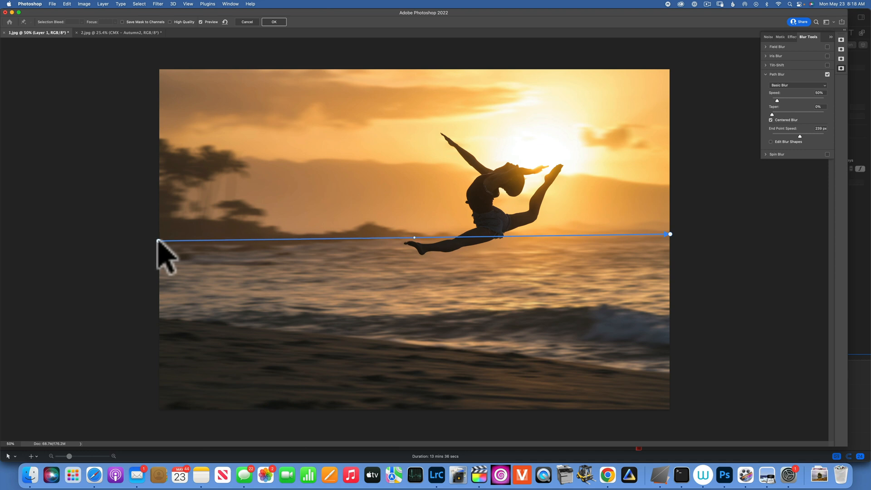
pyautogui.moveTo(789, 111)
pyautogui.write('130')
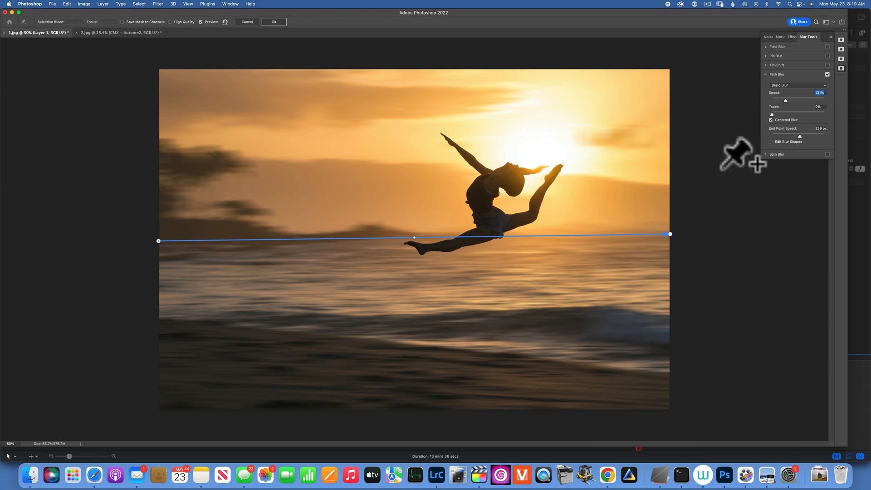
pyautogui.moveTo(186, 322)
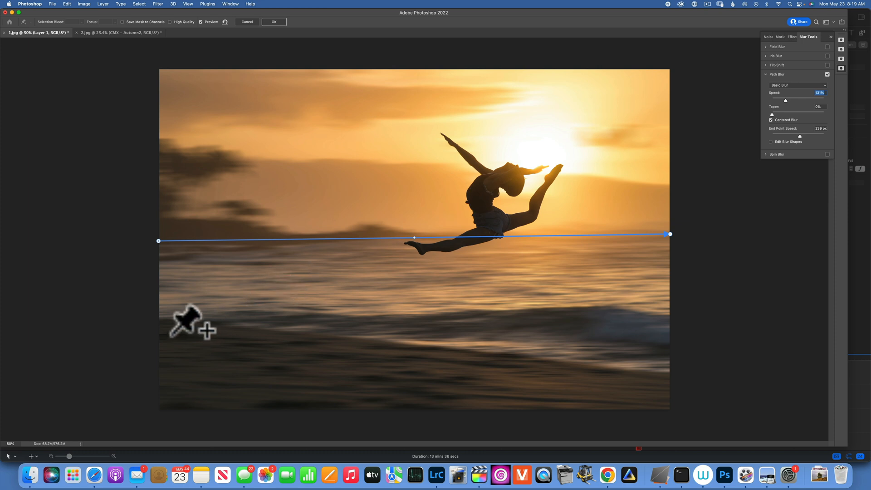
pyautogui.moveTo(268, 282)
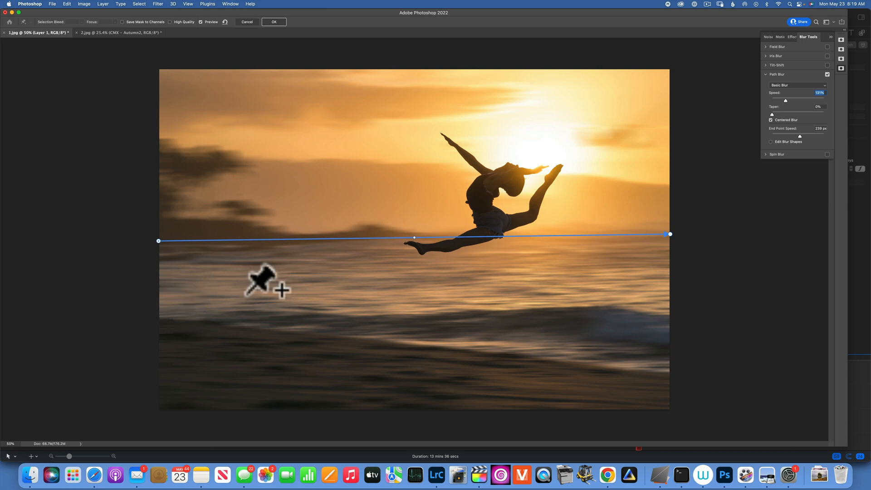
pyautogui.moveTo(306, 288)
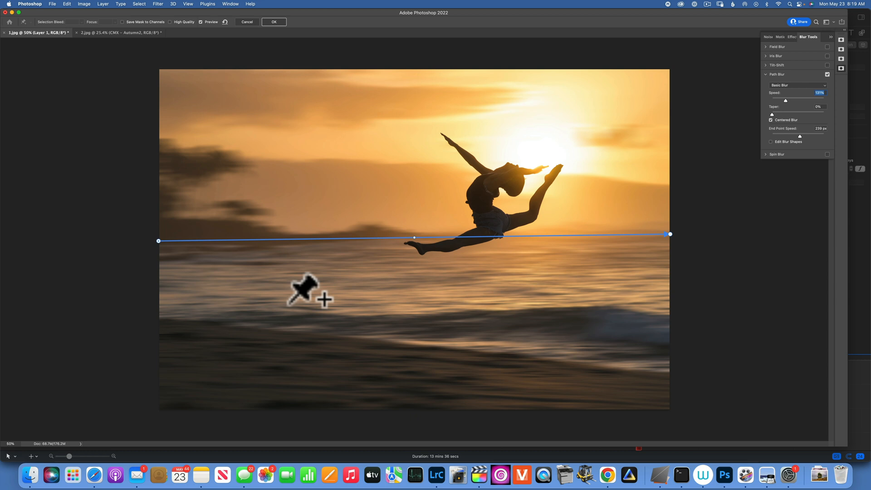
pyautogui.moveTo(180, 308)
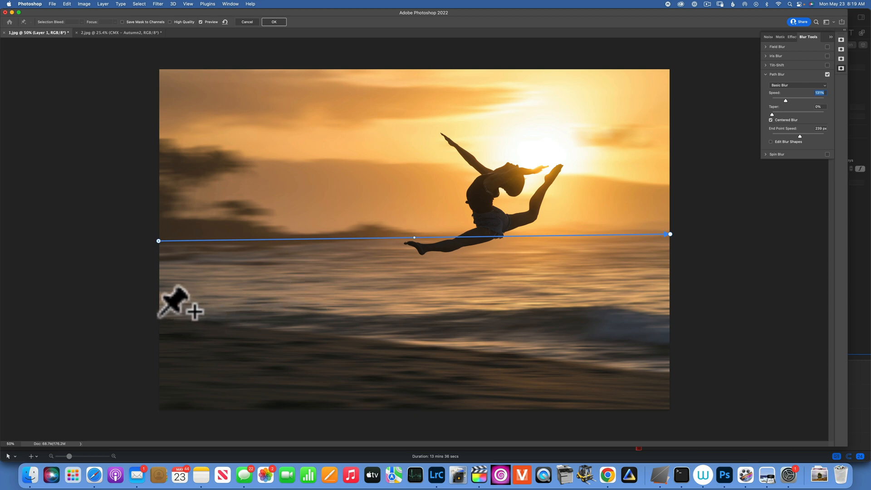
# - Draw a new blur path across the lower water, angled toward the shore and curved
pyautogui.moveTo(159, 315); pyautogui.dragTo(663, 333)
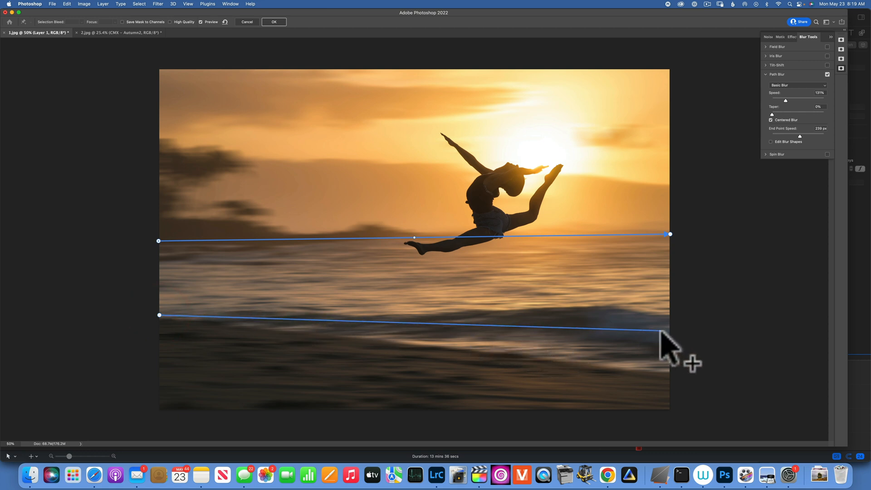
pyautogui.moveTo(666, 331); pyautogui.dragTo(689, 392)
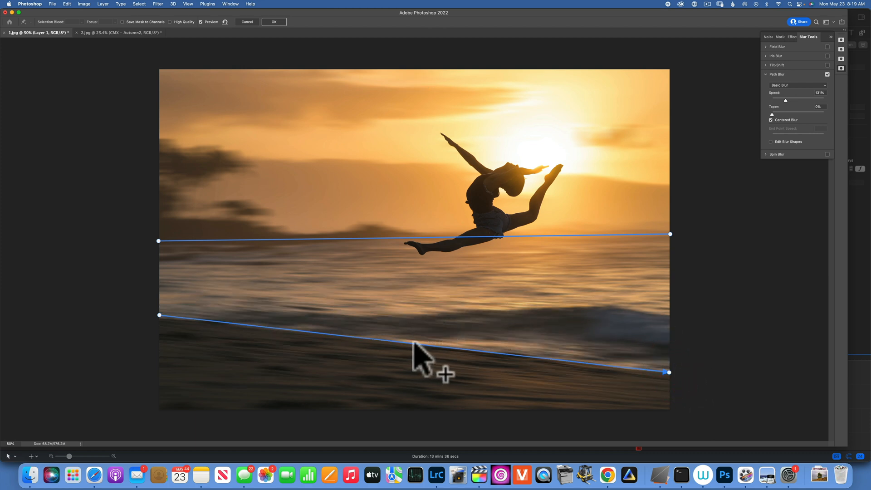
pyautogui.moveTo(419, 359); pyautogui.dragTo(413, 333)
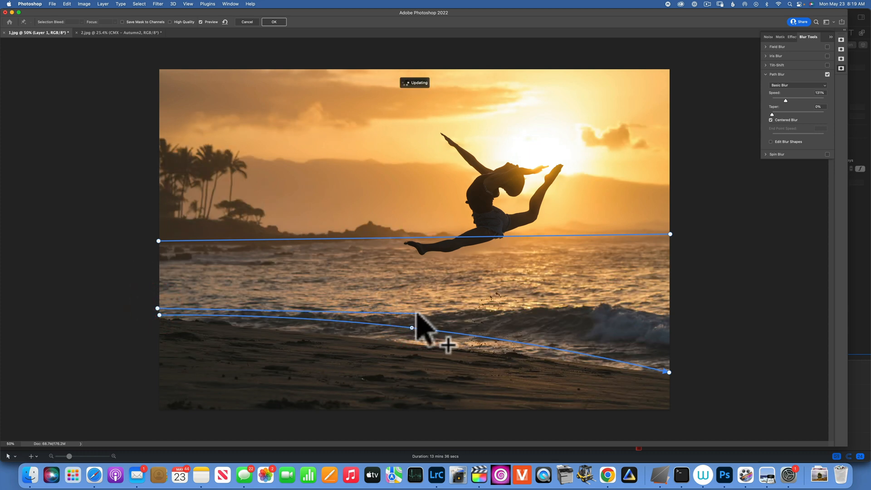
# - Curve blur paths along the breaking wave and sand, and arc the sky path over the dancer
pyautogui.moveTo(410, 327); pyautogui.dragTo(593, 300)
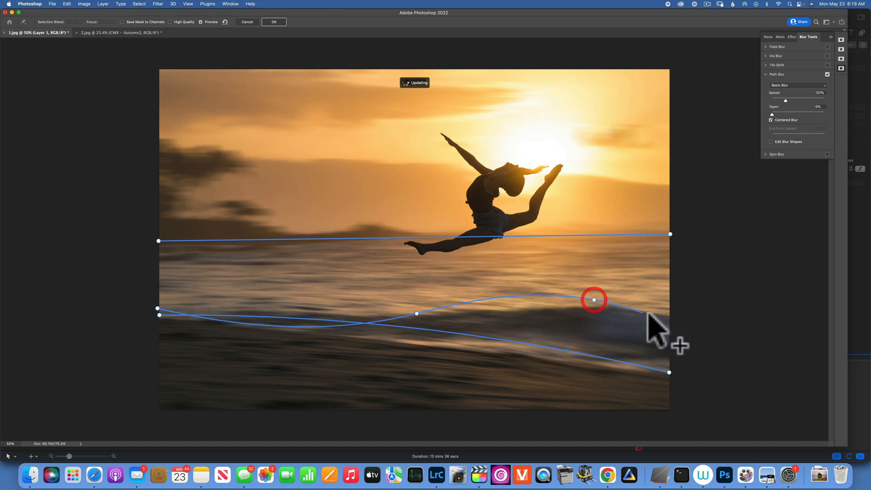
pyautogui.moveTo(594, 300); pyautogui.dragTo(669, 319)
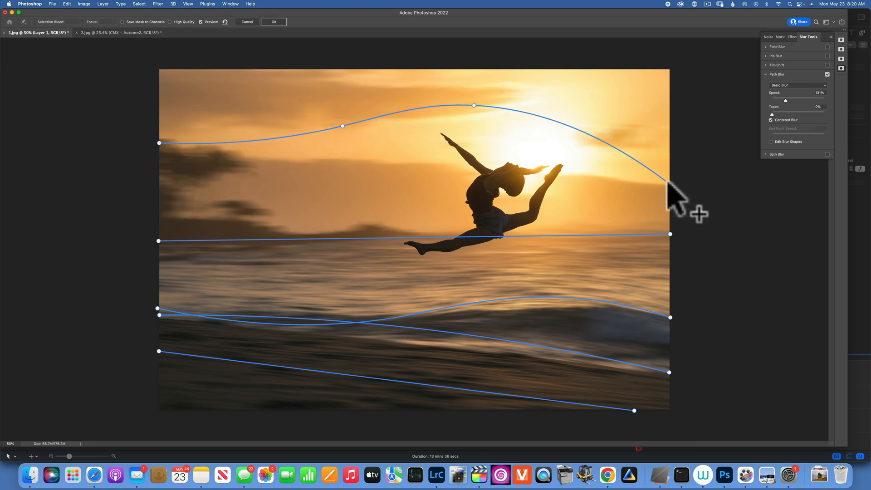
pyautogui.moveTo(672, 191); pyautogui.dragTo(665, 181)
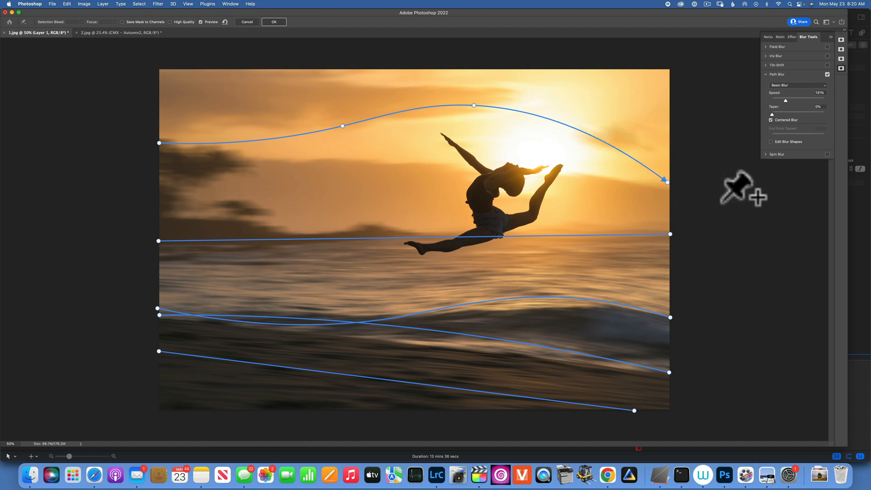
pyautogui.moveTo(524, 44)
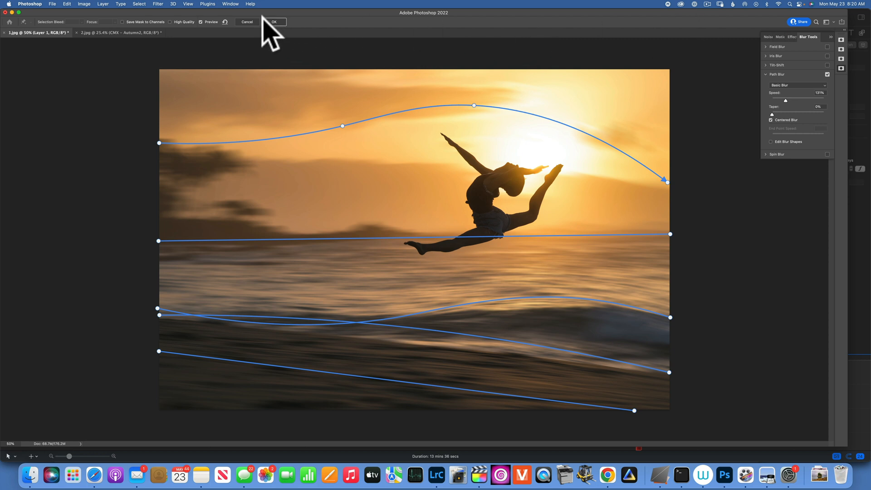
# - Commit the multi-path Path Blur with OK in the options bar
pyautogui.click(274, 22)
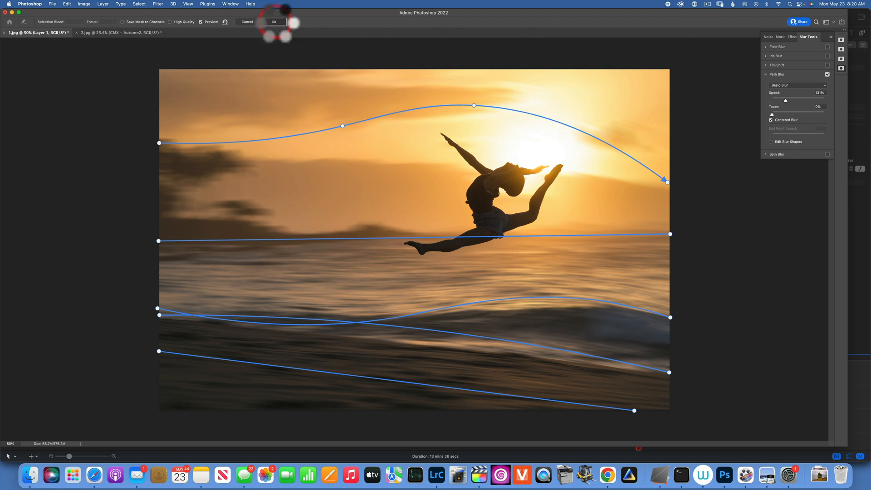
pyautogui.click(274, 22)
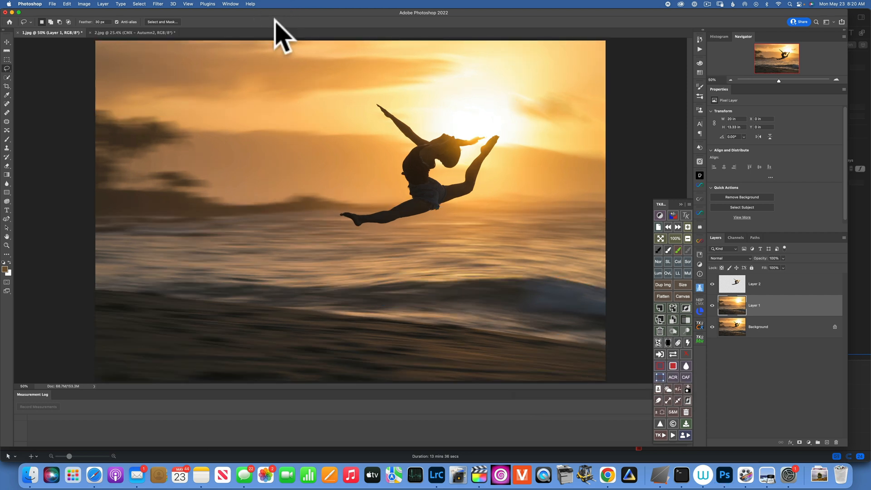
pyautogui.moveTo(313, 14)
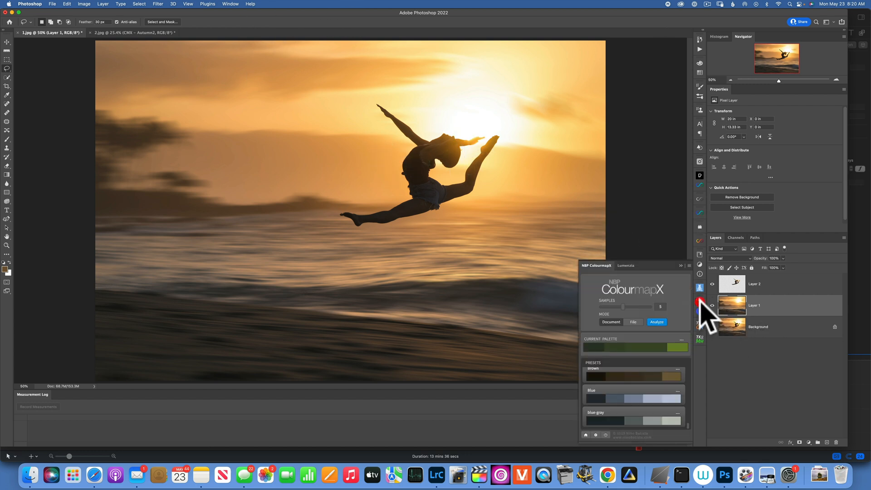
pyautogui.moveTo(700, 303)
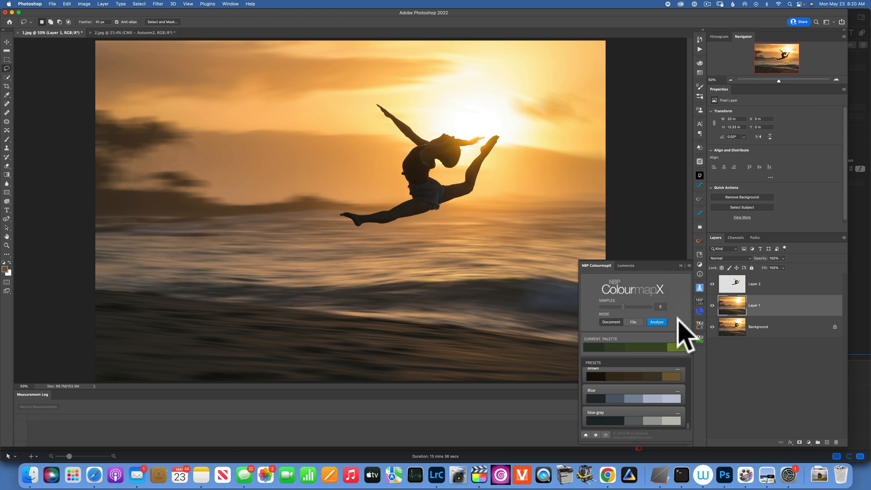
pyautogui.moveTo(644, 383)
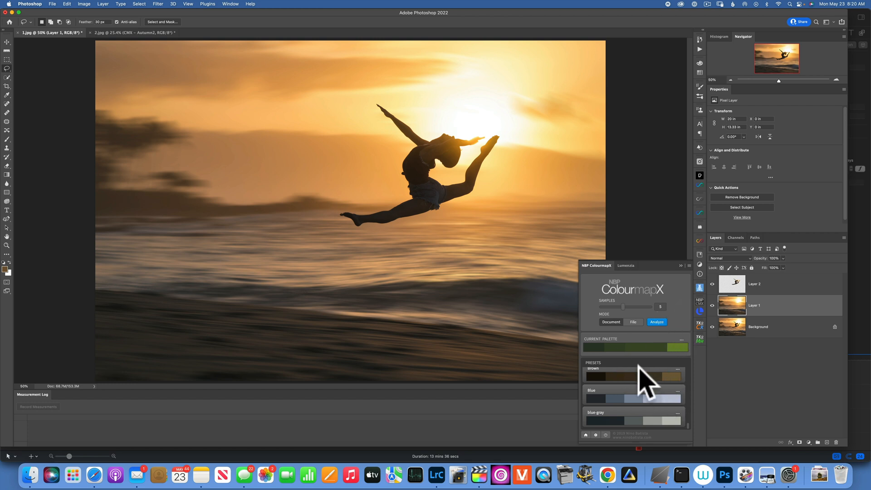
pyautogui.moveTo(713, 388)
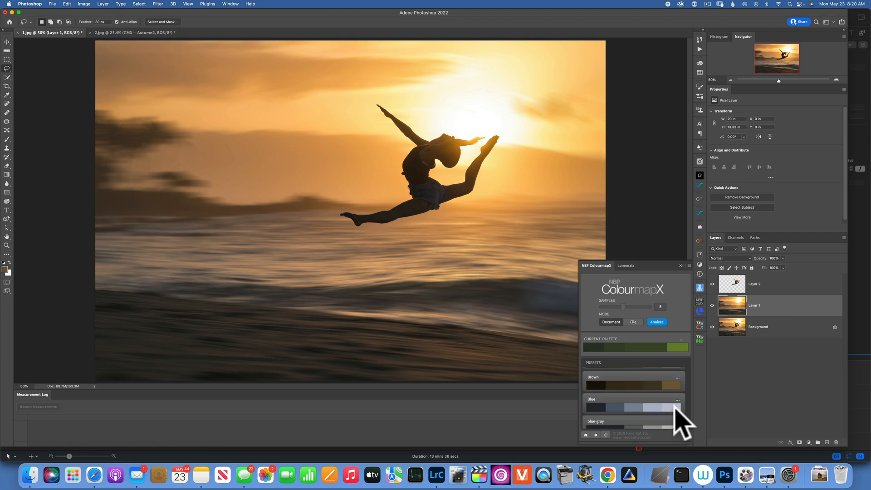
# - Scroll down through the ColourmapX presets list
pyautogui.scroll(-3)
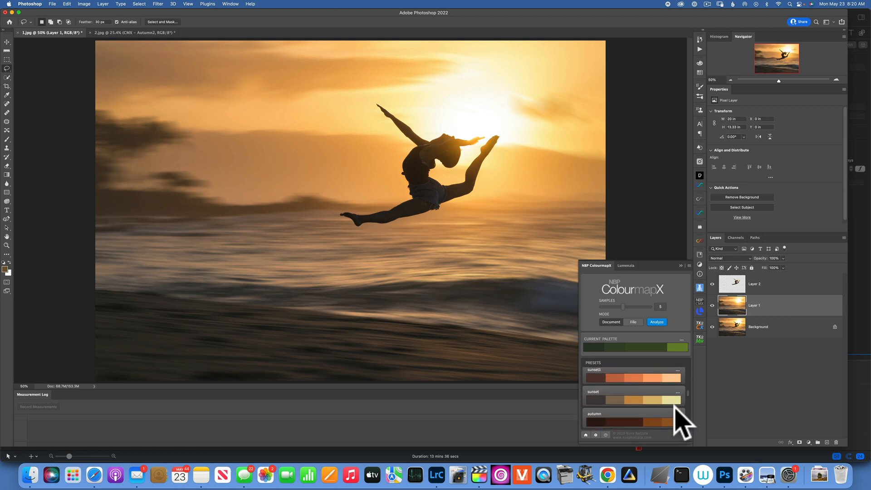
pyautogui.scroll(-3)
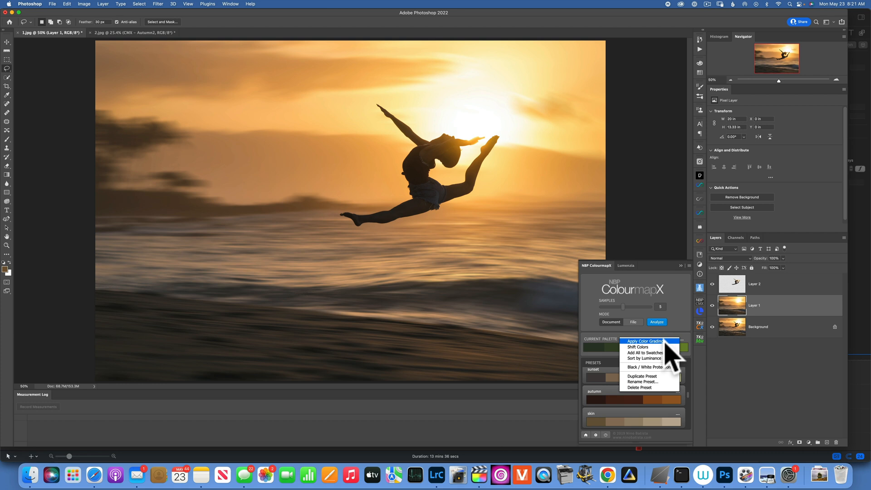
# - Apply Color Grading from the ColourmapX autumn preset menu
pyautogui.click(644, 341)
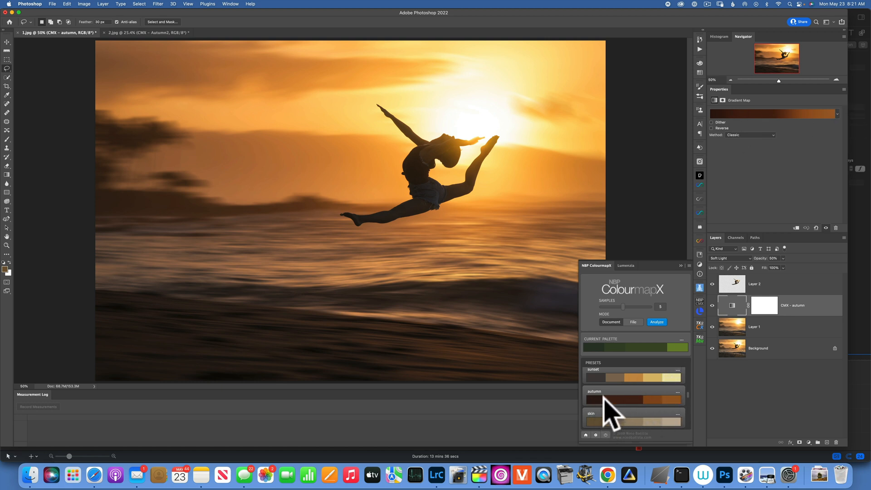
pyautogui.moveTo(623, 276)
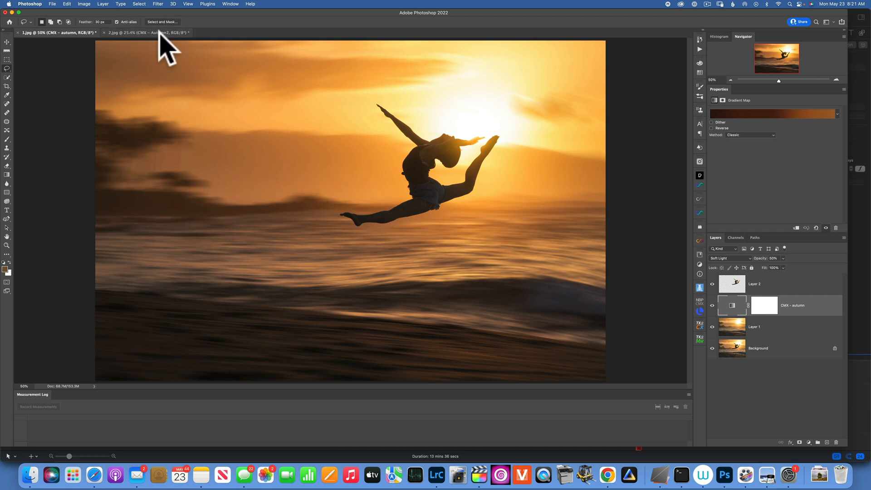
# - Switch to the 2.jpg walking-girl photo, reverted to Layer 1 over Background
pyautogui.click(146, 32)
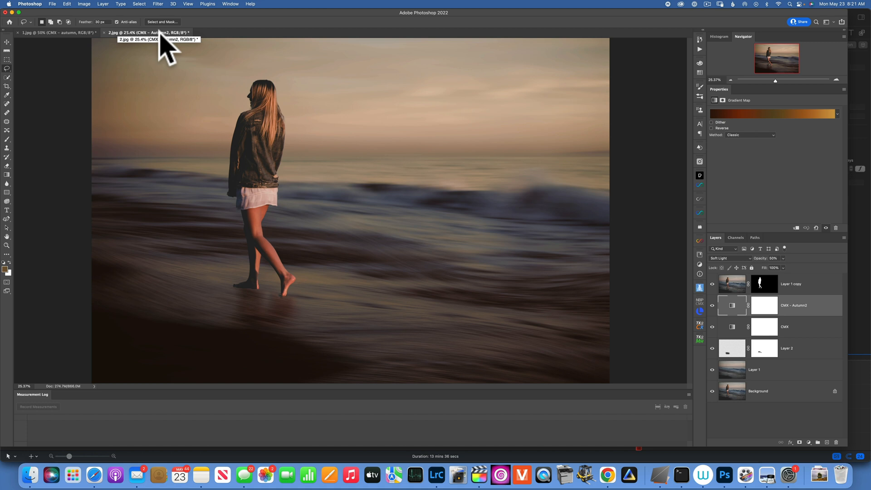
pyautogui.moveTo(266, 328)
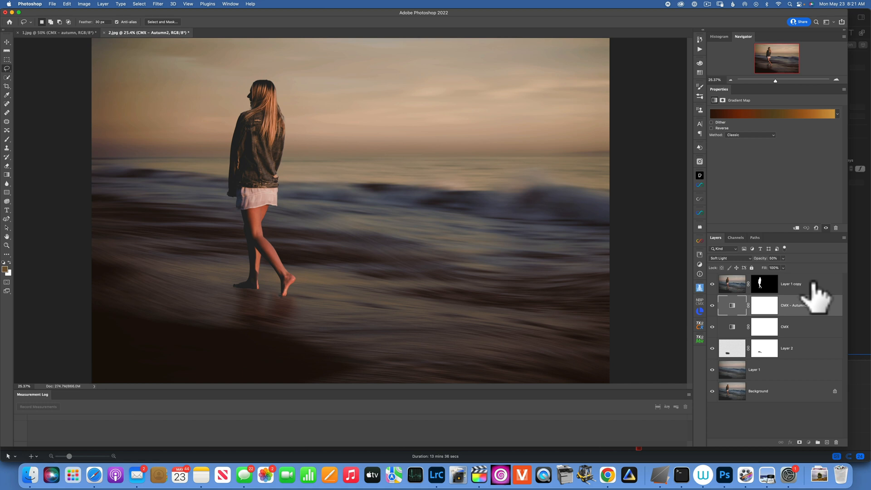
pyautogui.click(791, 284)
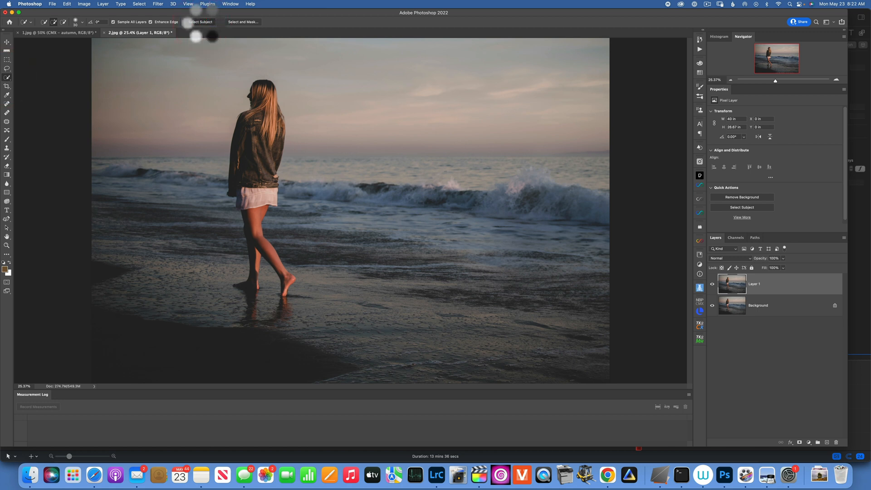
# - Select the walking woman with Select Subject and subtract her reflection from the selection
pyautogui.click(200, 21)
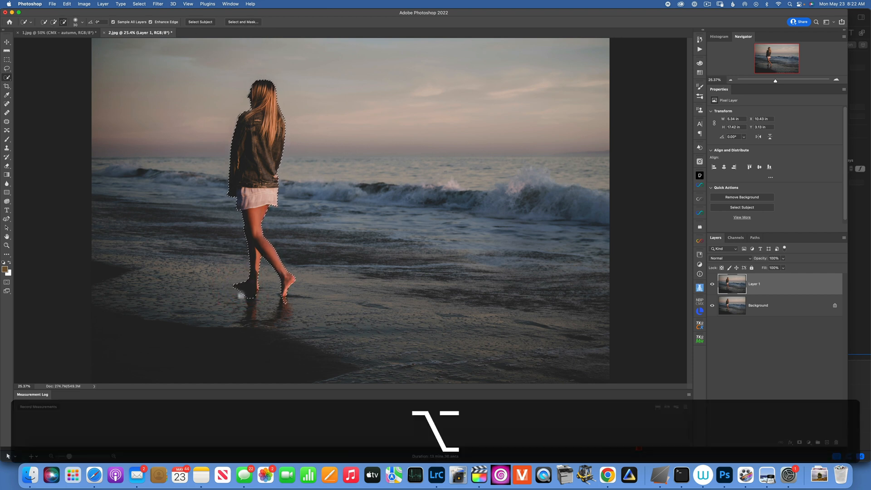
pyautogui.click(242, 292)
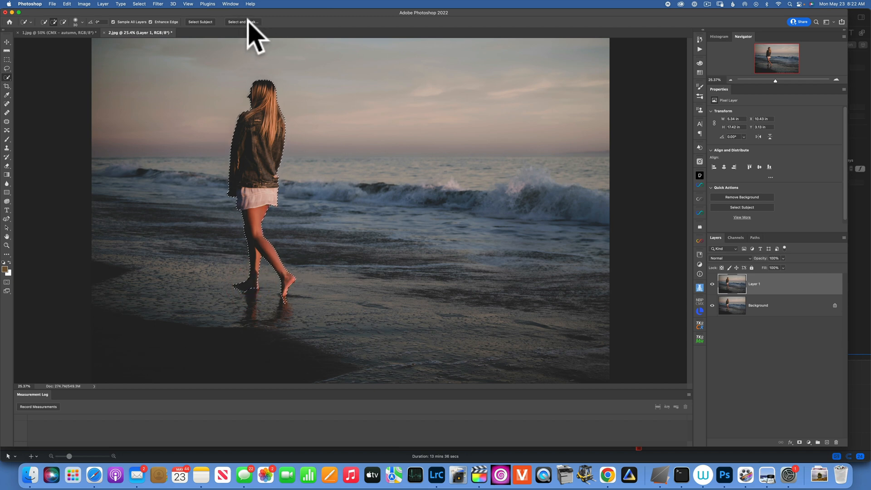
# - In Select and Mask, refine the edges around the jacket, loose hair and skirt
pyautogui.click(242, 22)
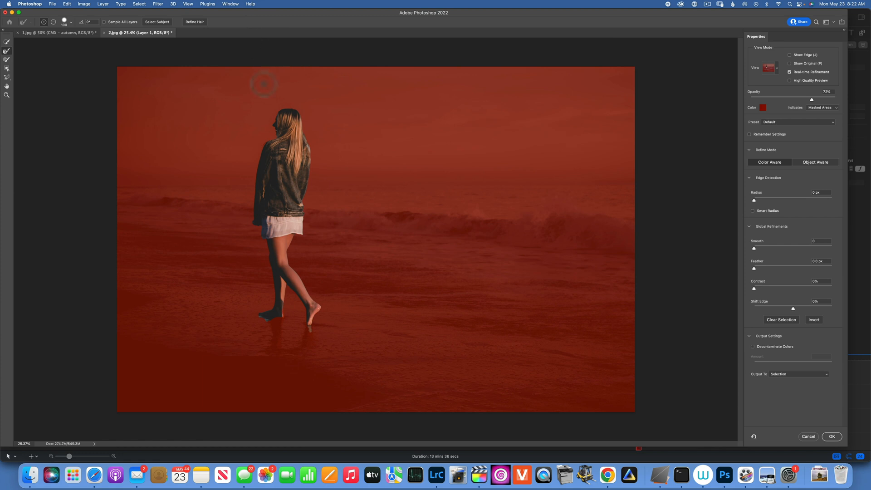
pyautogui.moveTo(11, 72)
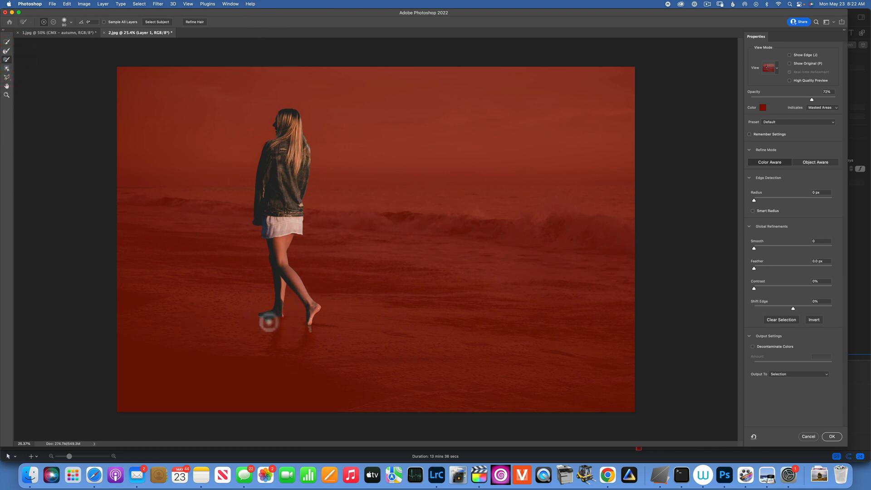
pyautogui.press('z')
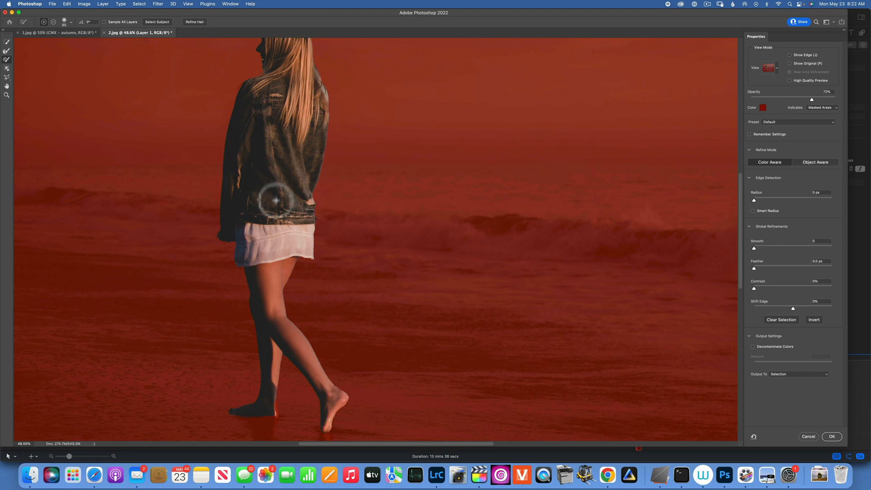
pyautogui.click(789, 71)
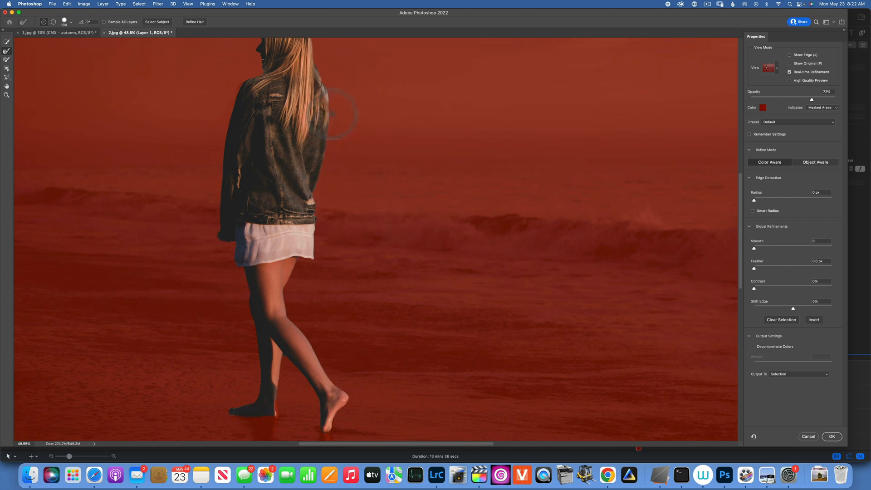
pyautogui.moveTo(333, 111); pyautogui.dragTo(315, 50)
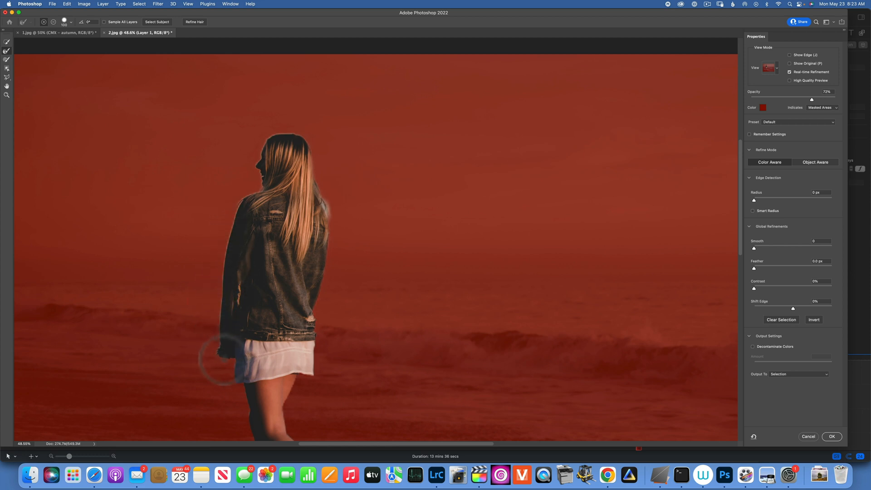
pyautogui.moveTo(226, 355); pyautogui.dragTo(312, 300)
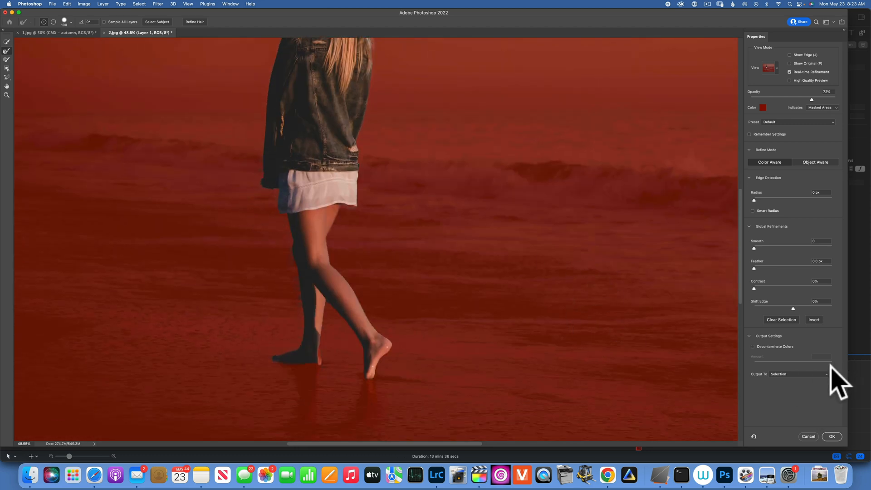
# - Output the refined selection to a new layer with layer mask
pyautogui.click(797, 373)
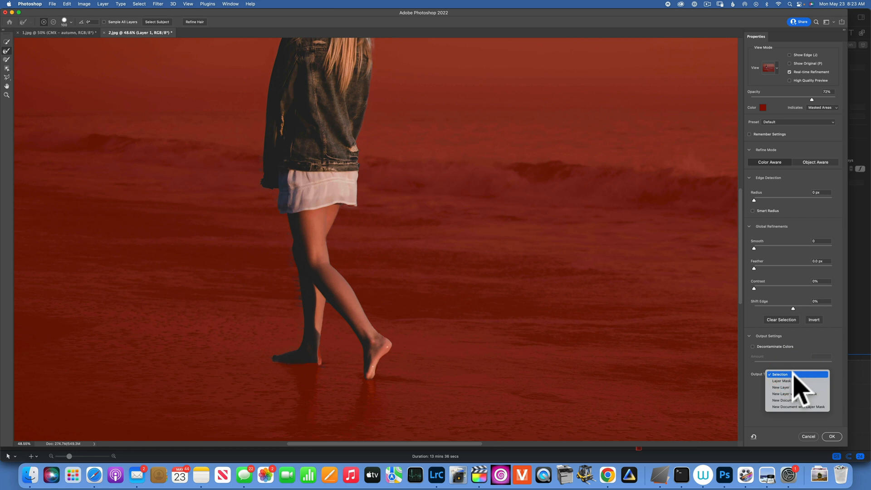
pyautogui.click(788, 406)
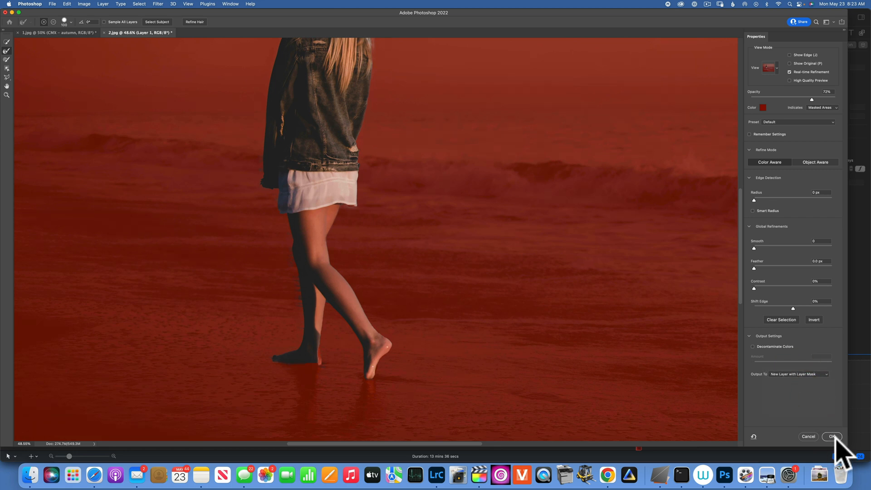
pyautogui.click(832, 436)
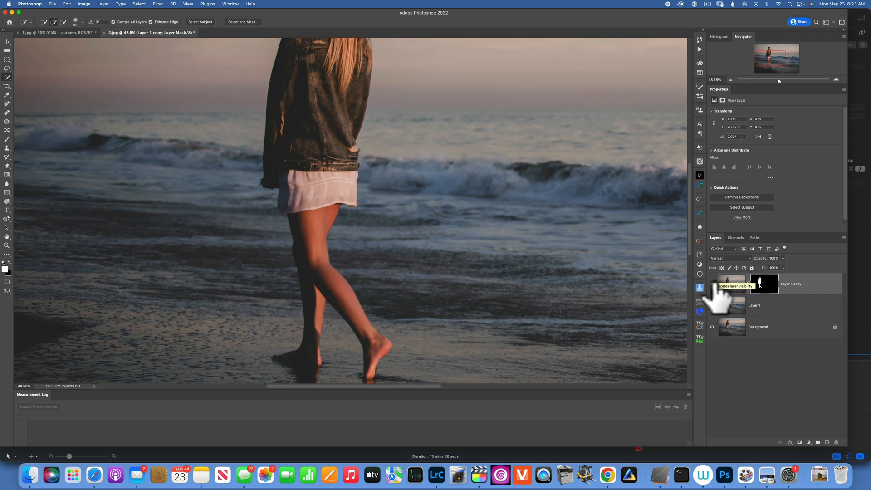
# - Check the Layer 1 copy mask, then make Layer 1 active and zoom to fit
pyautogui.click(713, 284)
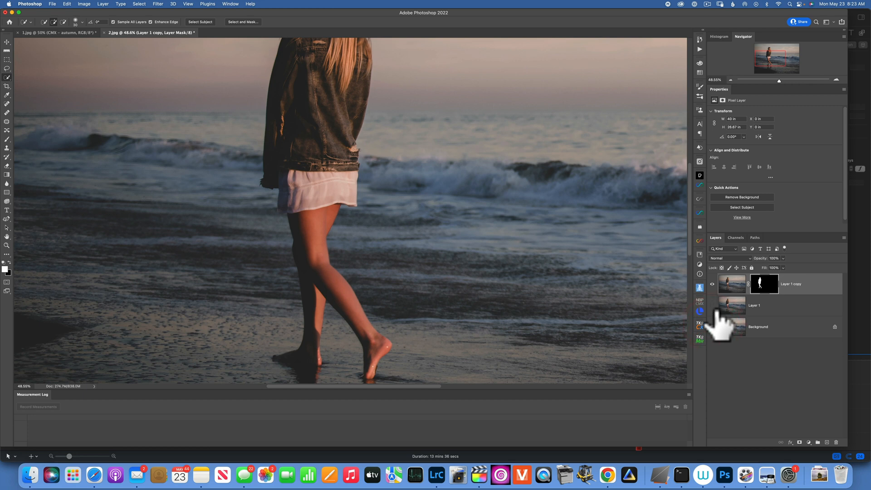
pyautogui.click(733, 305)
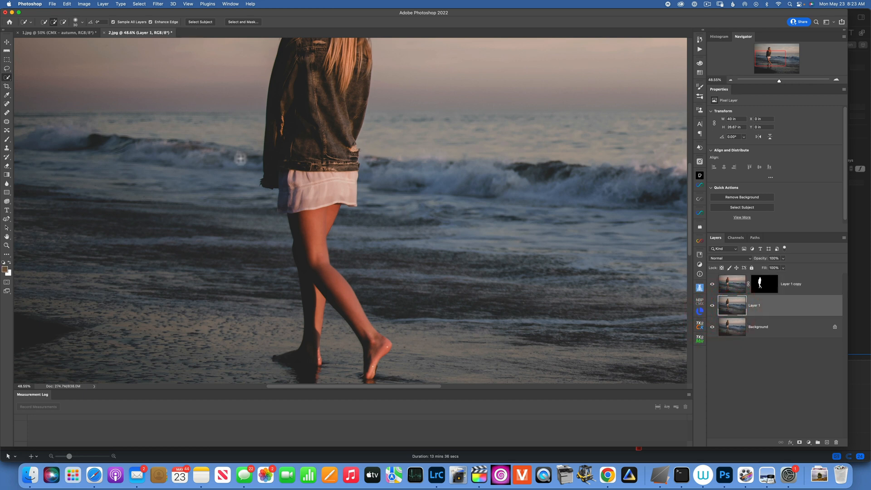
pyautogui.press('cmd+0')
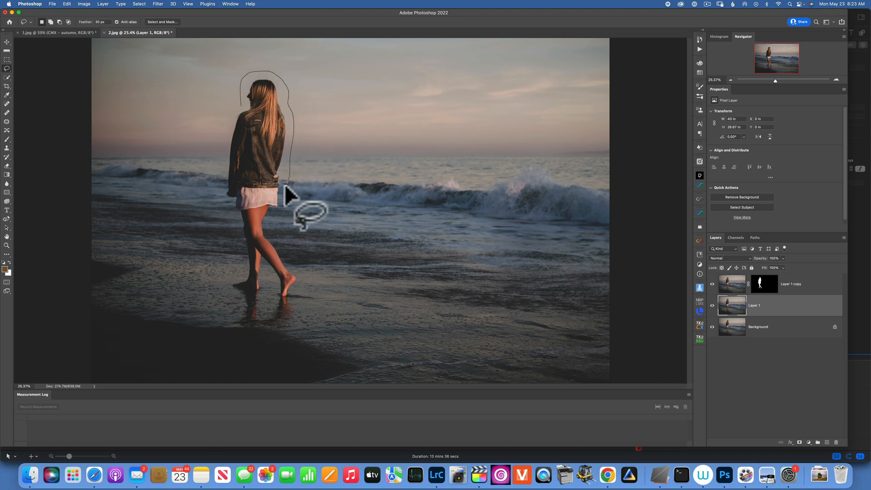
# - Lasso the woman and reflection on Layer 1 and content-aware fill them away
pyautogui.moveTo(289, 195); pyautogui.dragTo(283, 345)
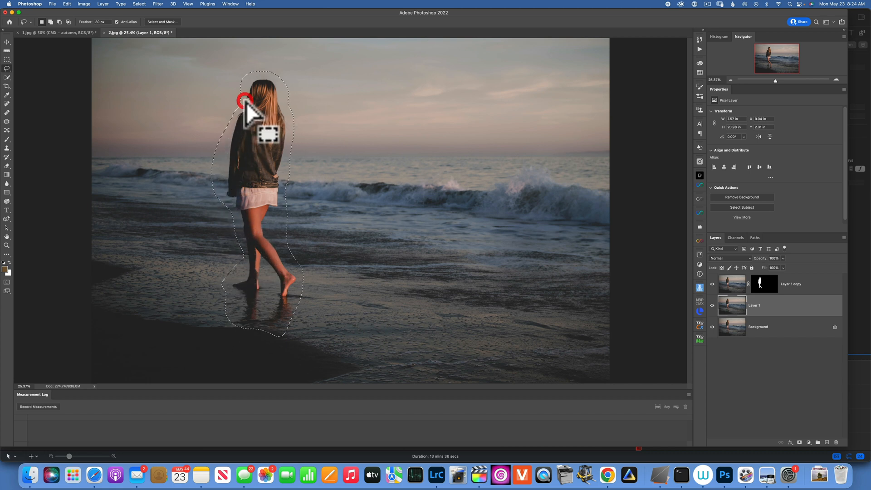
pyautogui.press('shift+delete')
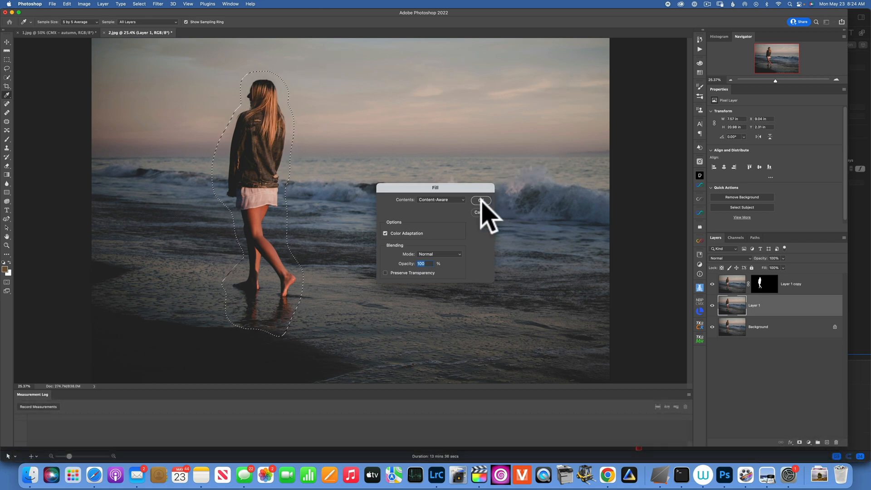
pyautogui.click(480, 200)
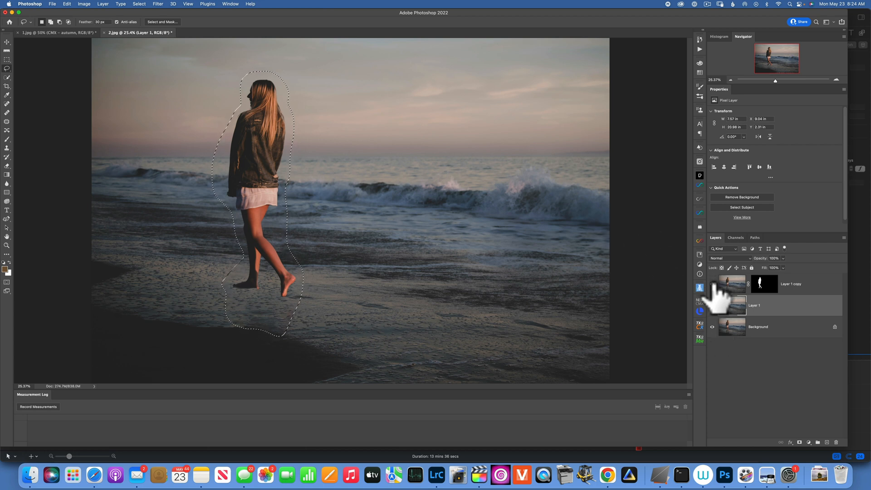
pyautogui.click(713, 284)
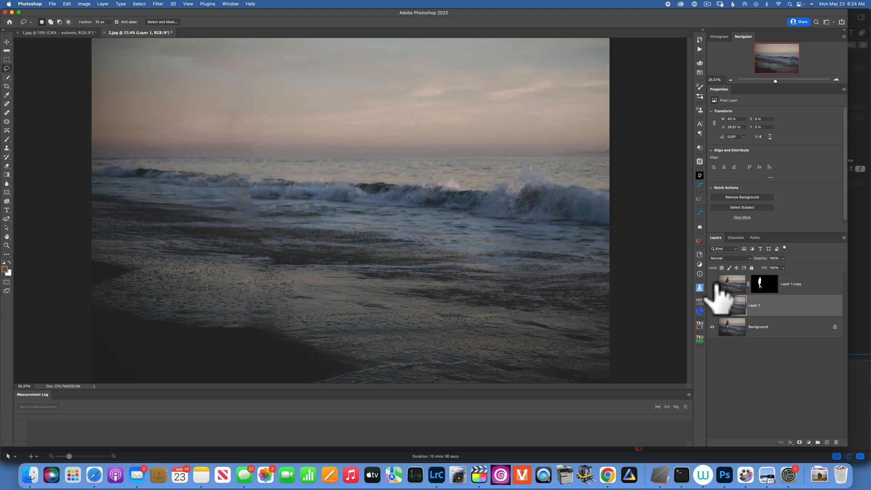
pyautogui.click(712, 284)
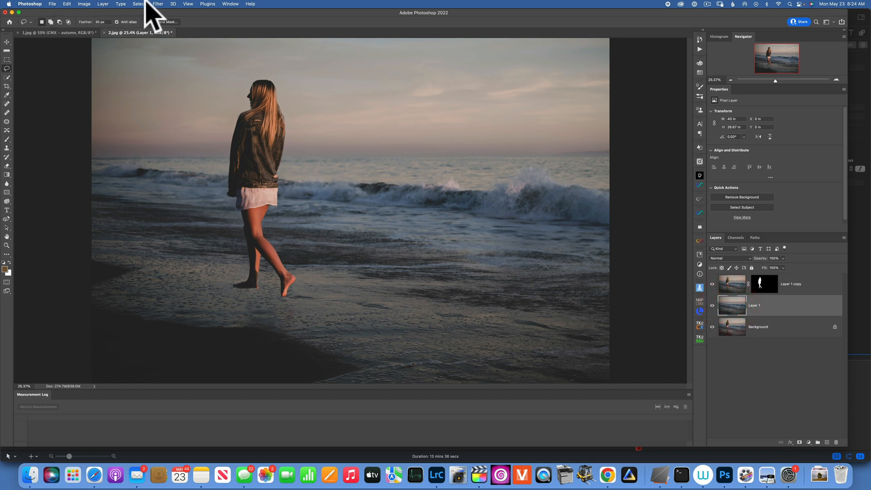
# - Apply a Path Blur along the horizon to Layer 1 with Speed 127%
pyautogui.click(158, 4)
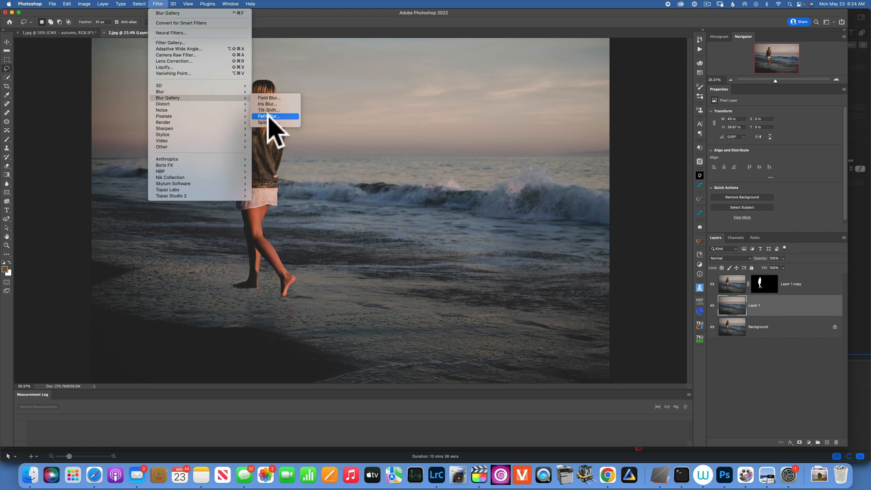
pyautogui.click(269, 116)
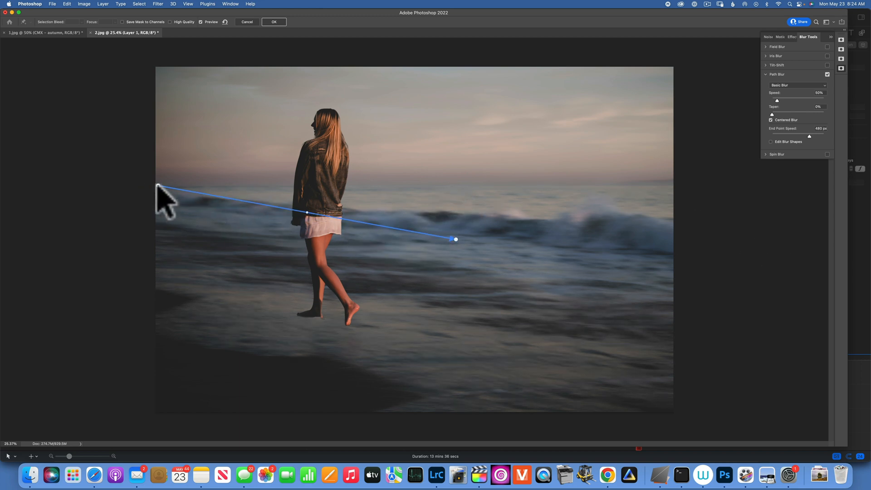
pyautogui.moveTo(475, 230)
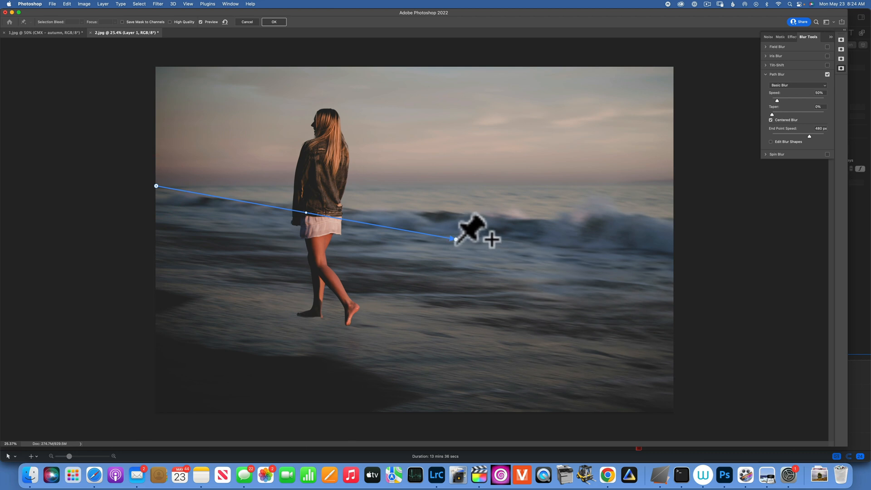
pyautogui.moveTo(456, 239); pyautogui.dragTo(672, 186)
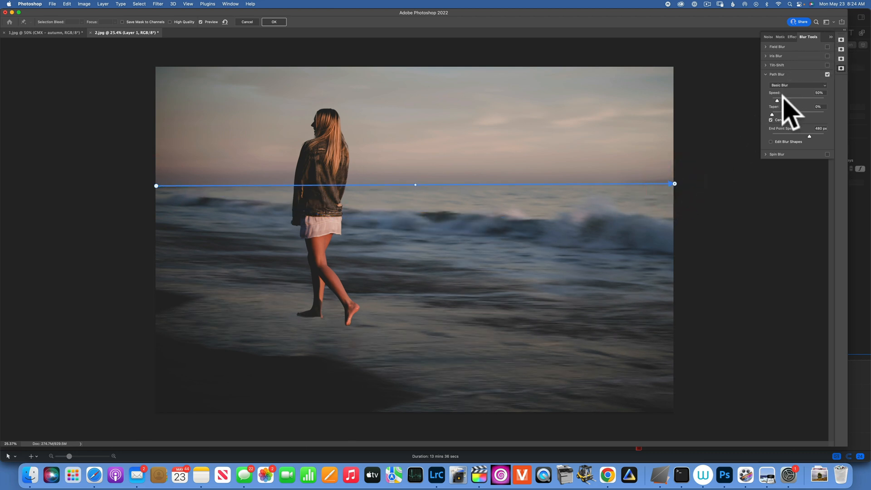
pyautogui.moveTo(777, 99); pyautogui.dragTo(802, 99)
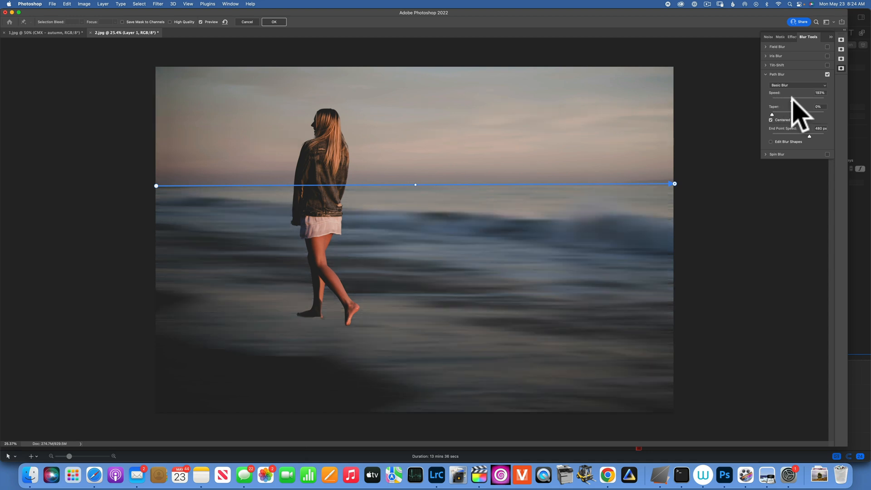
pyautogui.moveTo(802, 93); pyautogui.dragTo(811, 93)
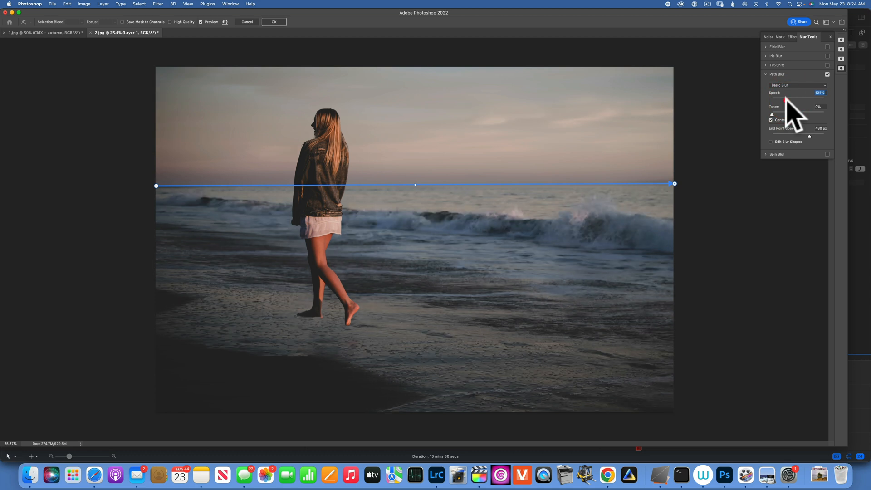
pyautogui.moveTo(789, 100); pyautogui.dragTo(785, 100)
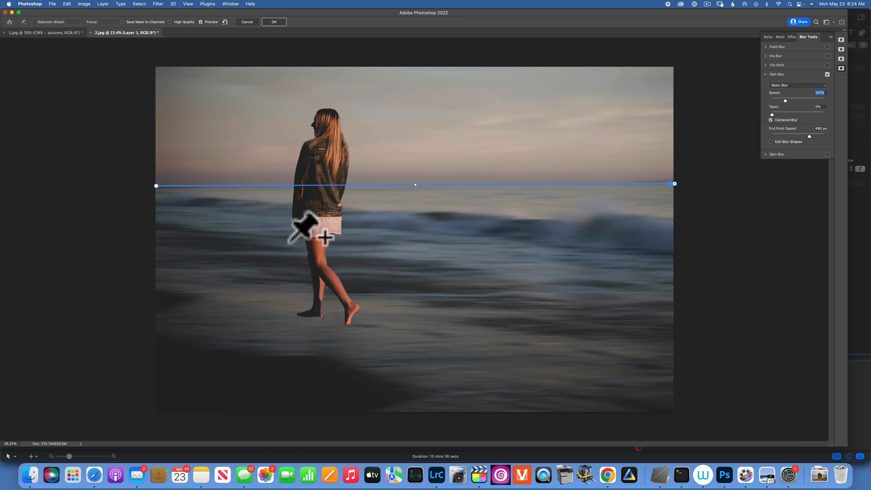
pyautogui.moveTo(172, 189)
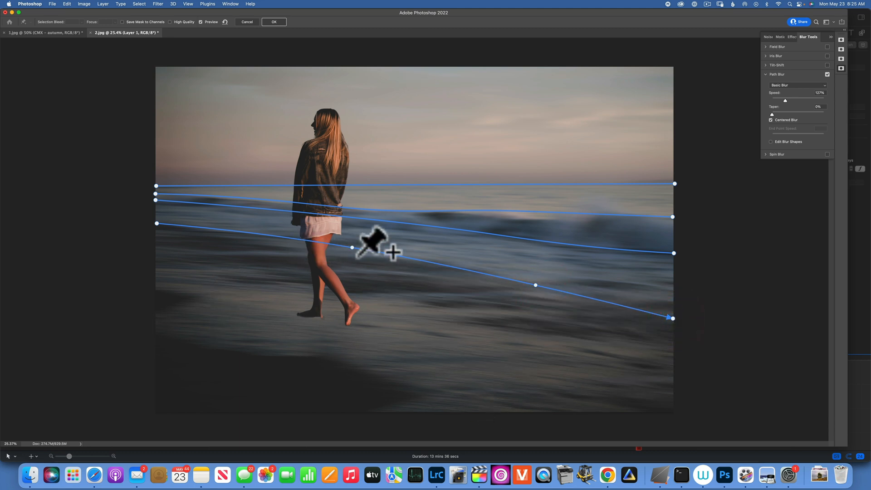
pyautogui.moveTo(172, 253)
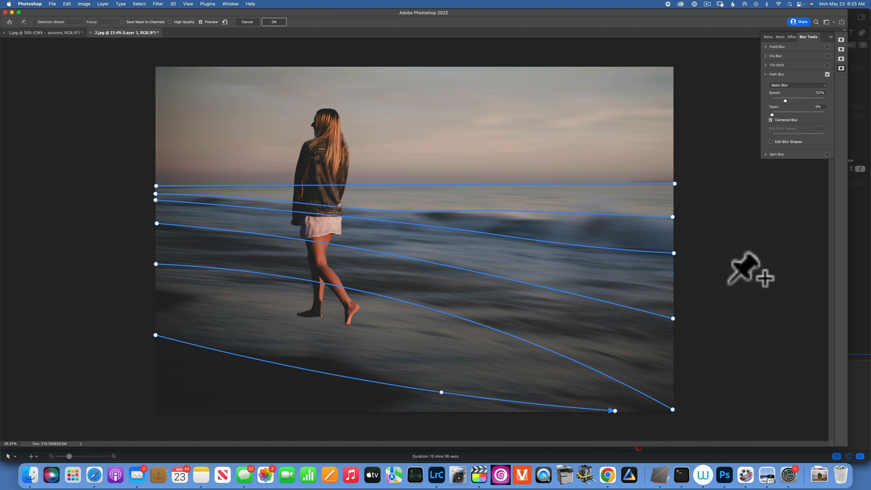
pyautogui.moveTo(741, 267)
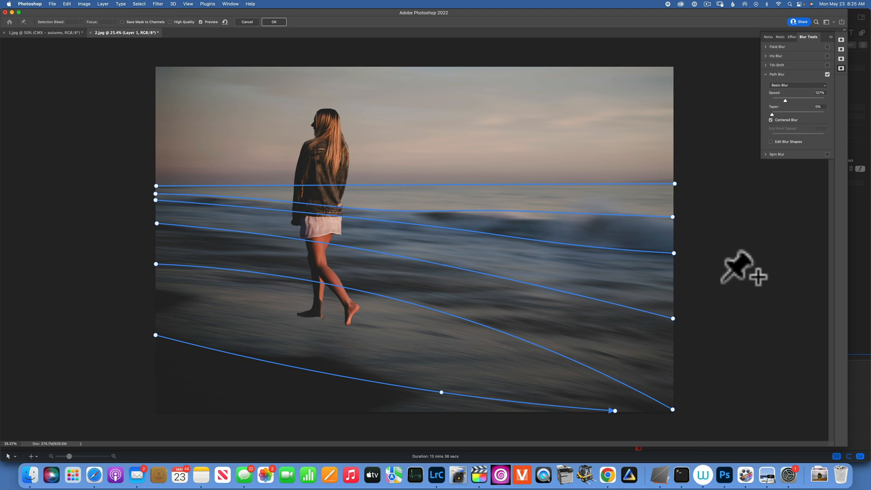
pyautogui.moveTo(530, 228)
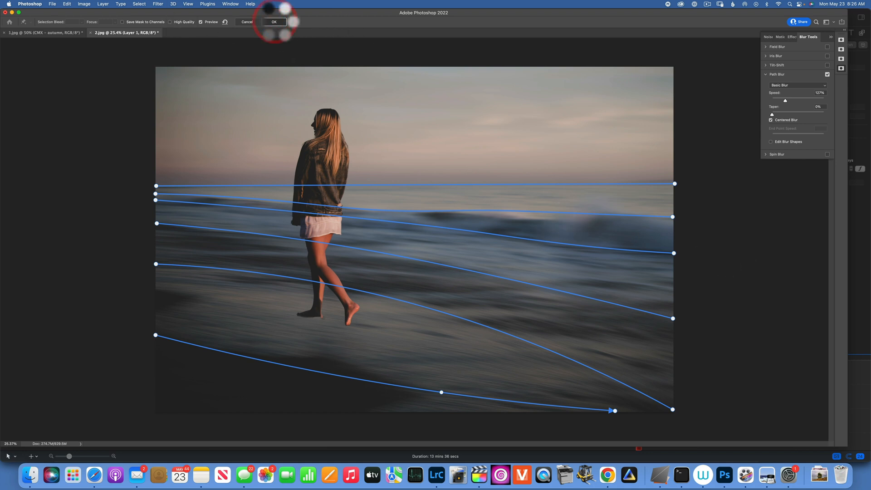
pyautogui.click(273, 22)
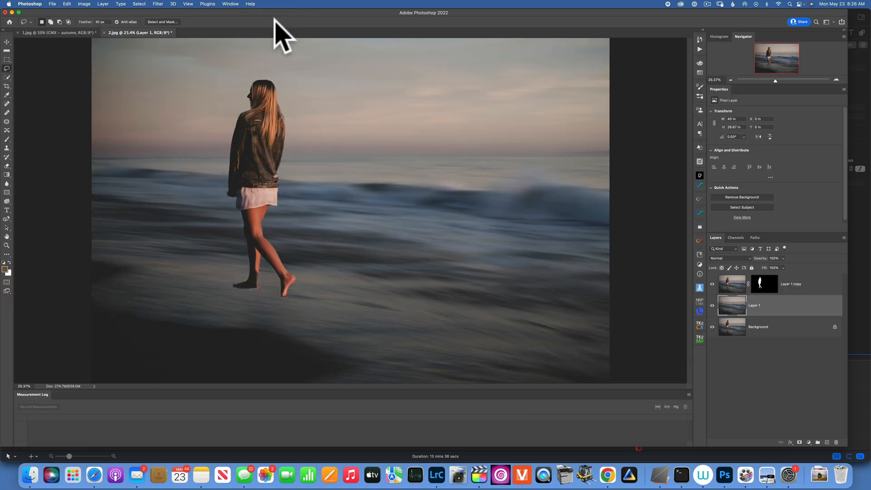
pyautogui.moveTo(487, 120)
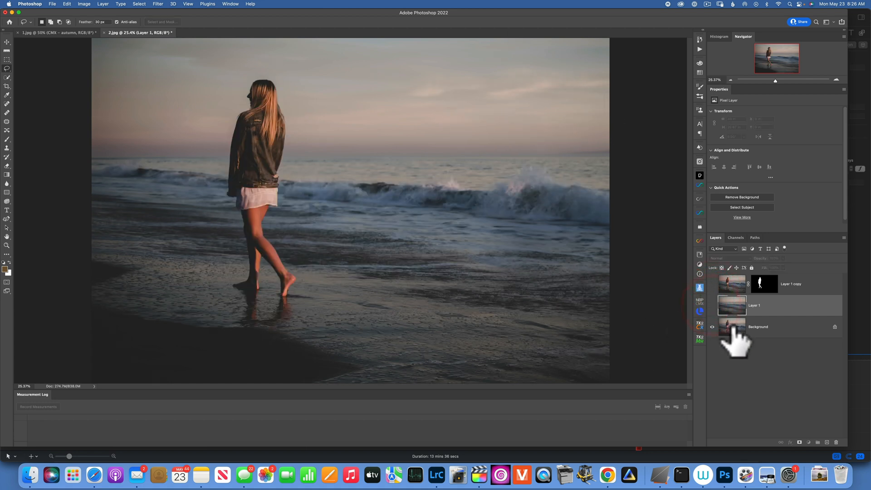
# - Feather the Background's reflection selection by 20 px and copy it to a new layer
pyautogui.click(758, 326)
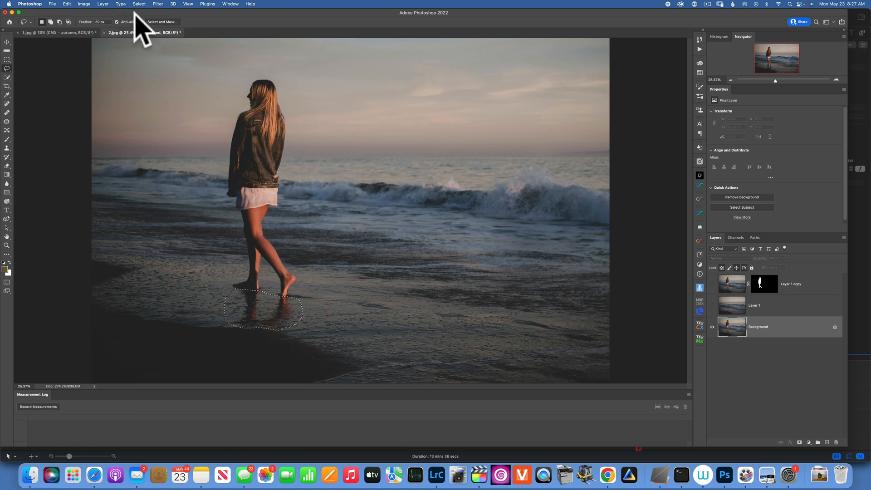
pyautogui.click(139, 4)
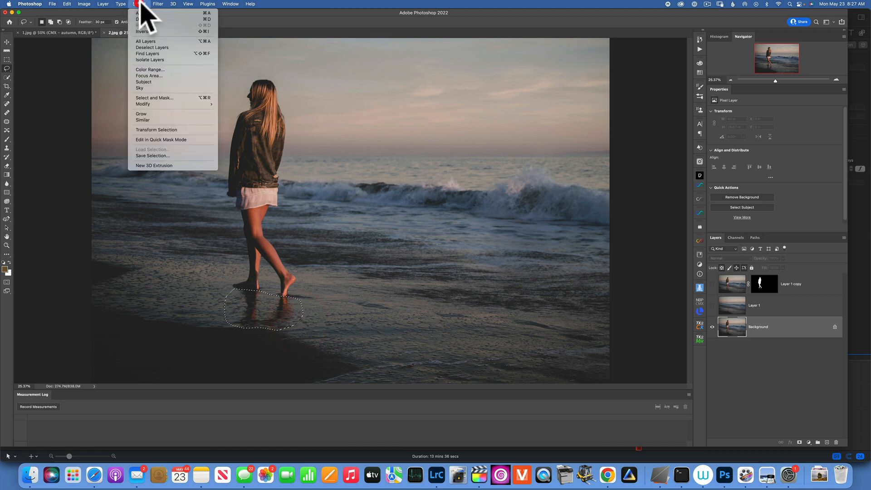
pyautogui.moveTo(143, 104)
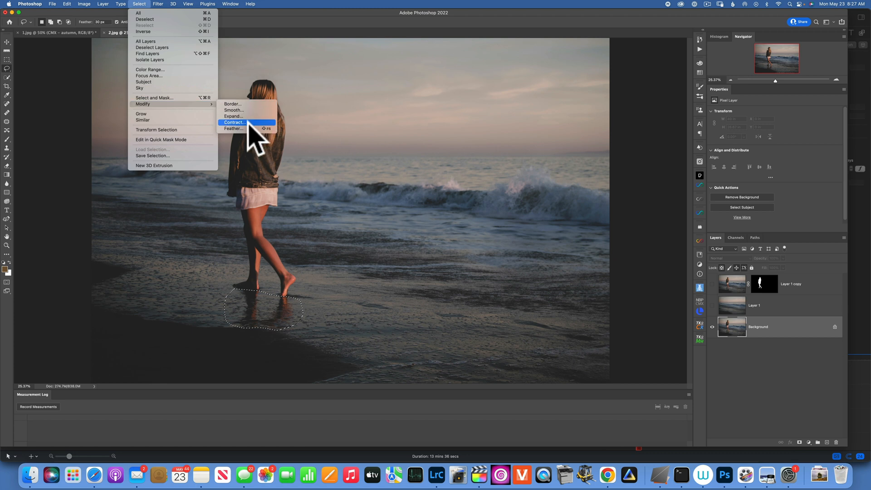
pyautogui.click(233, 128)
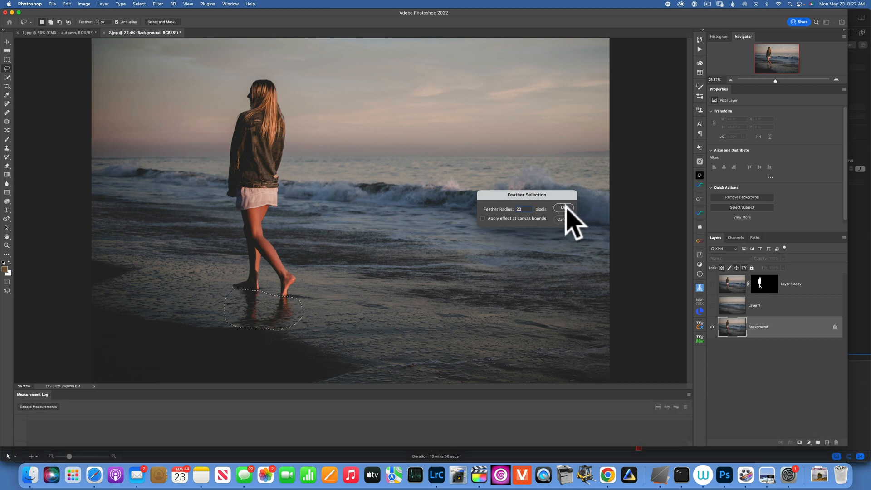
pyautogui.click(564, 209)
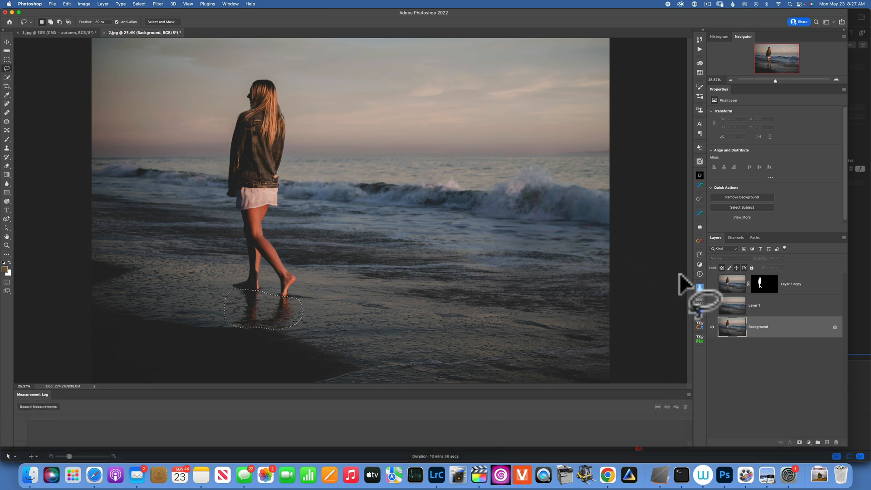
pyautogui.press('cmd+j')
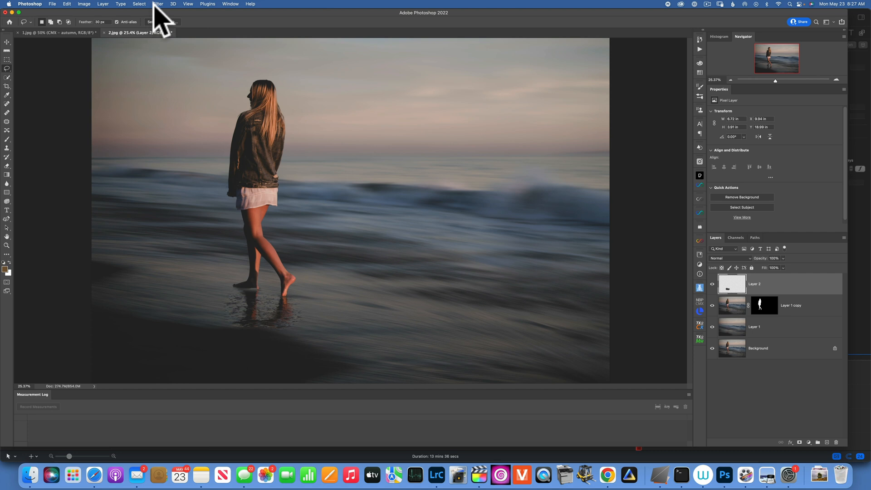
# - Apply Motion Blur to Layer 2 at angle -16 and distance 563 pixels
pyautogui.click(158, 4)
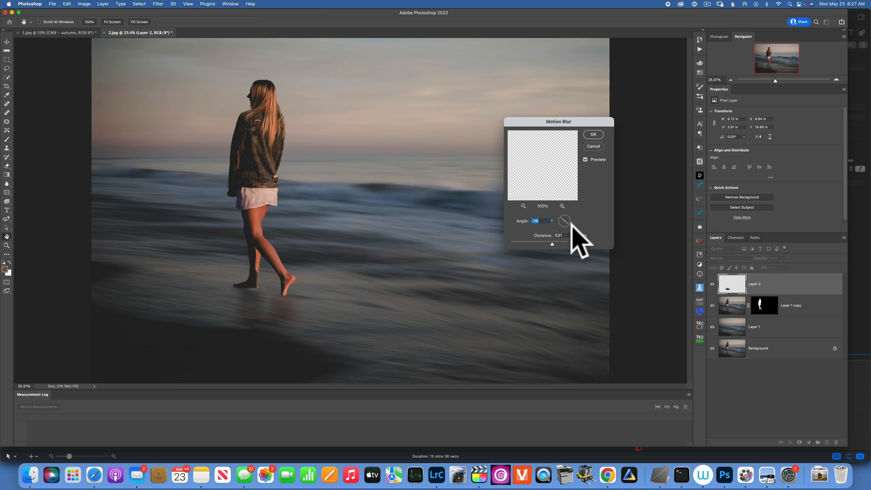
pyautogui.moveTo(564, 221); pyautogui.dragTo(565, 218)
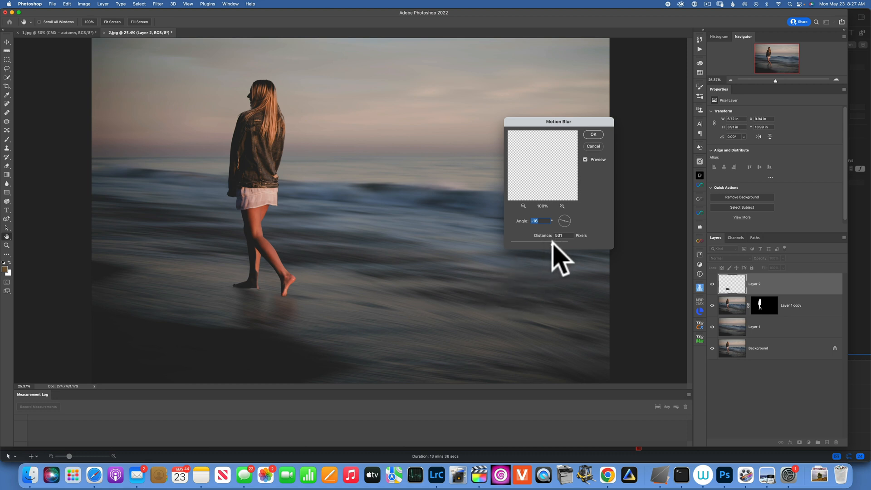
pyautogui.moveTo(561, 258)
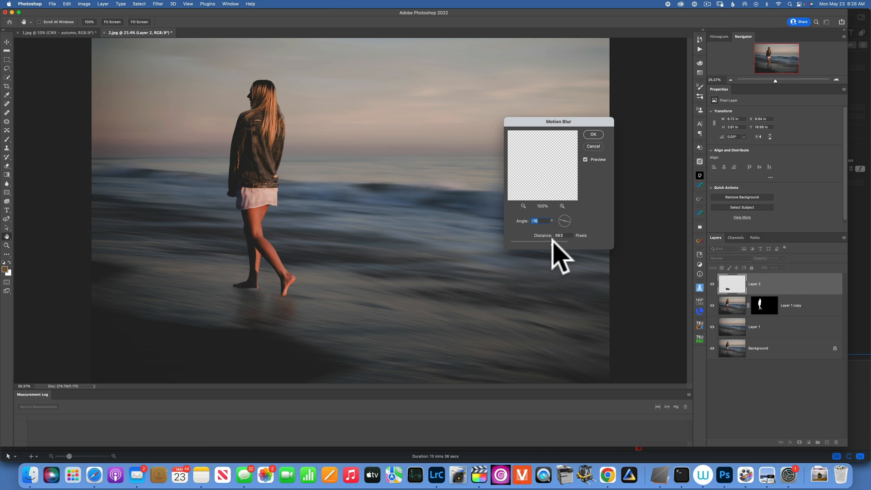
pyautogui.click(561, 234)
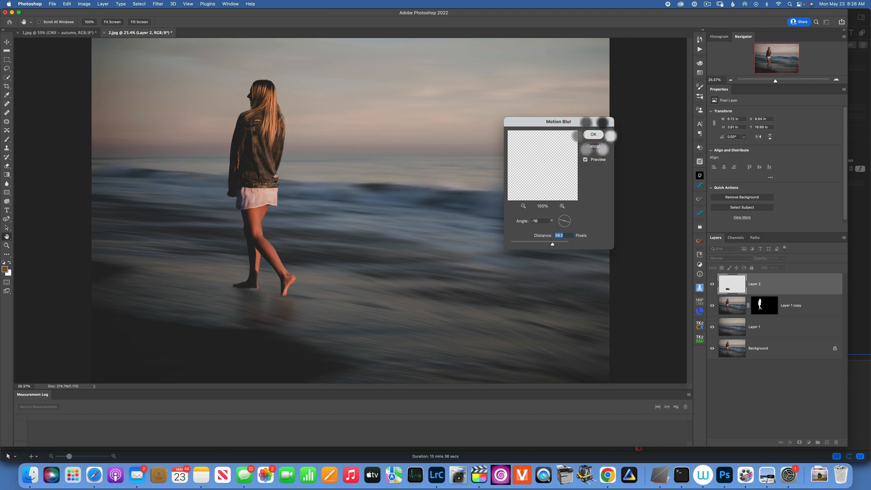
pyautogui.click(593, 134)
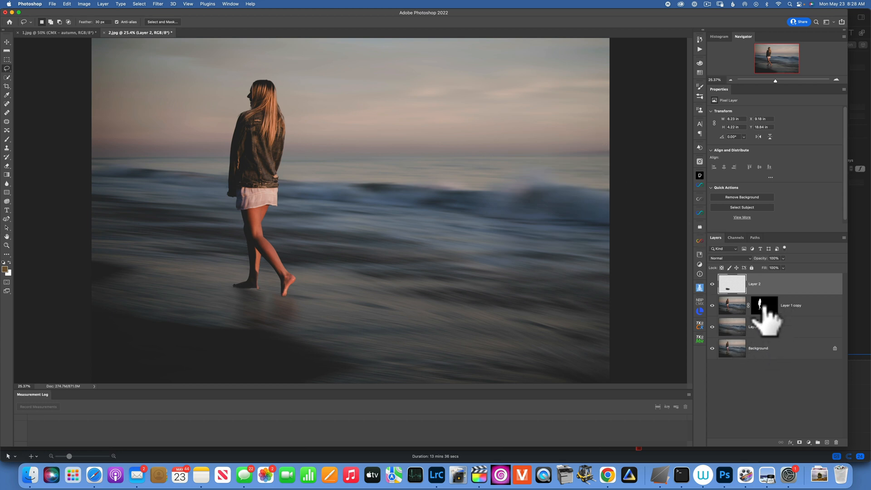
# - Zoom in on the feet and brush the Layer 1 copy mask along the heel and toes
pyautogui.press('z')
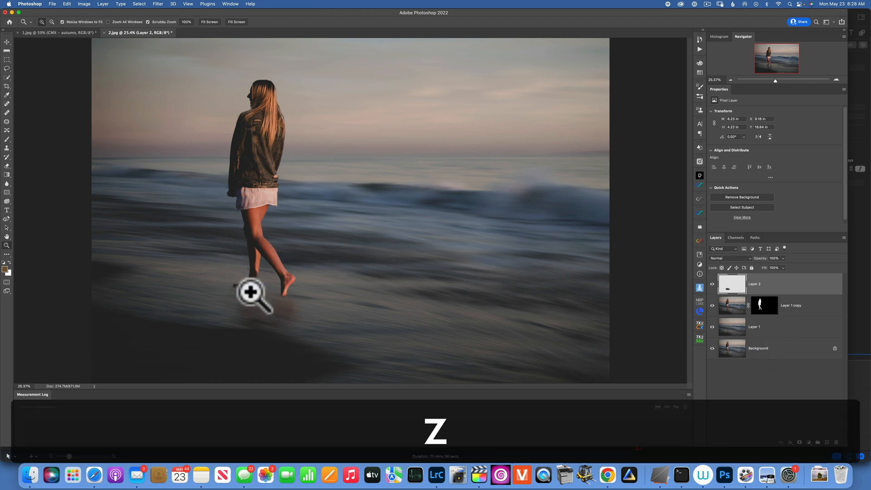
pyautogui.click(253, 292)
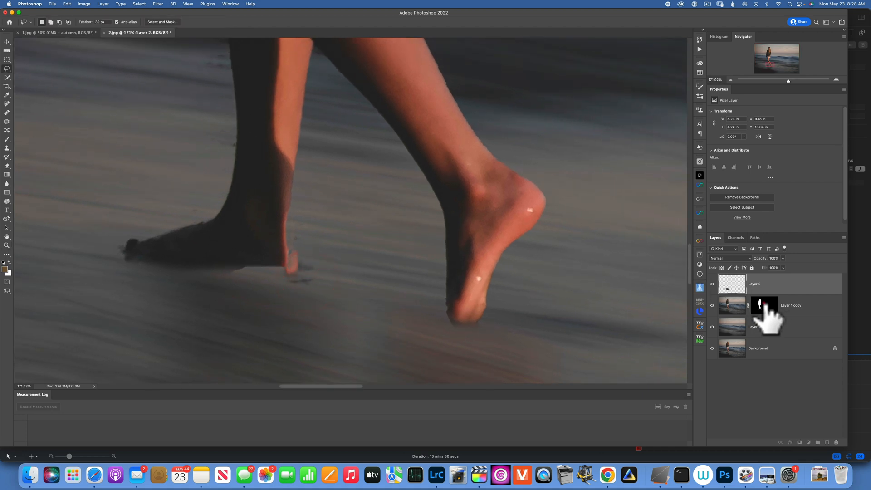
pyautogui.click(764, 304)
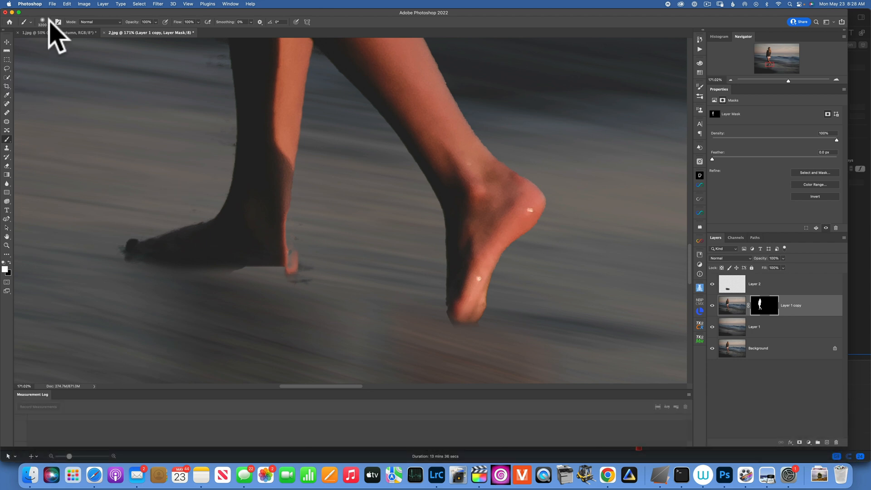
pyautogui.click(50, 22)
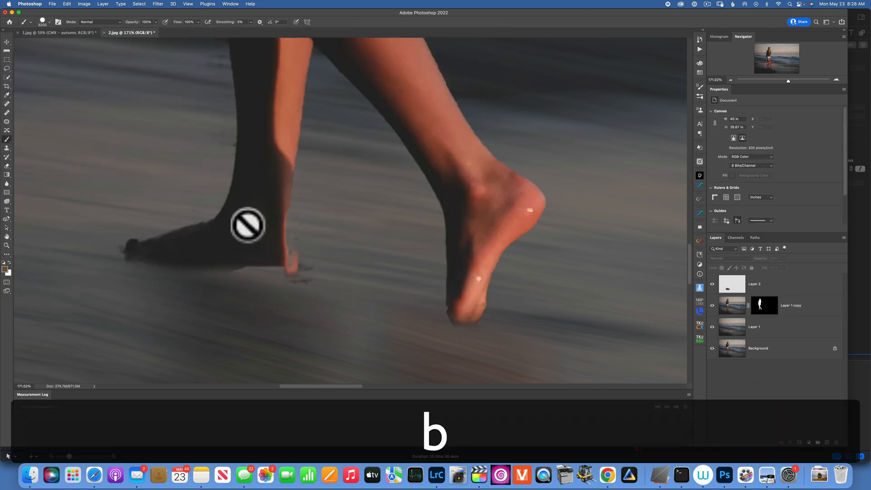
pyautogui.click(763, 304)
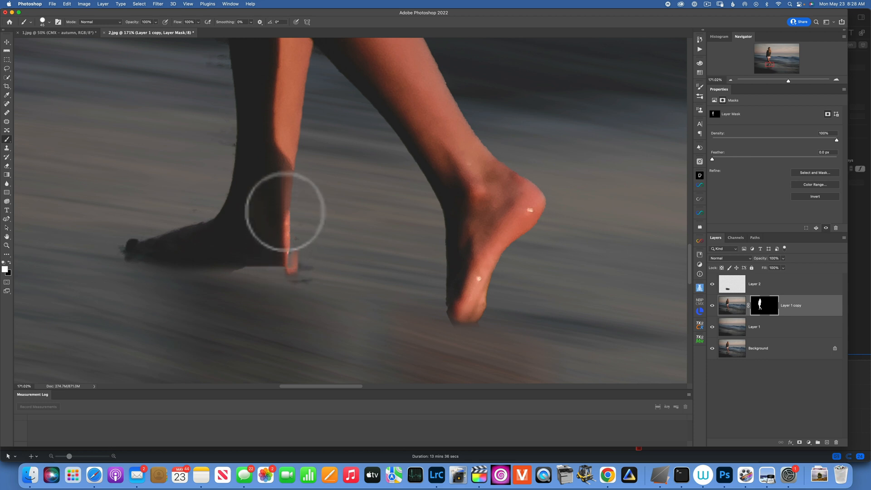
pyautogui.moveTo(283, 211); pyautogui.dragTo(286, 272)
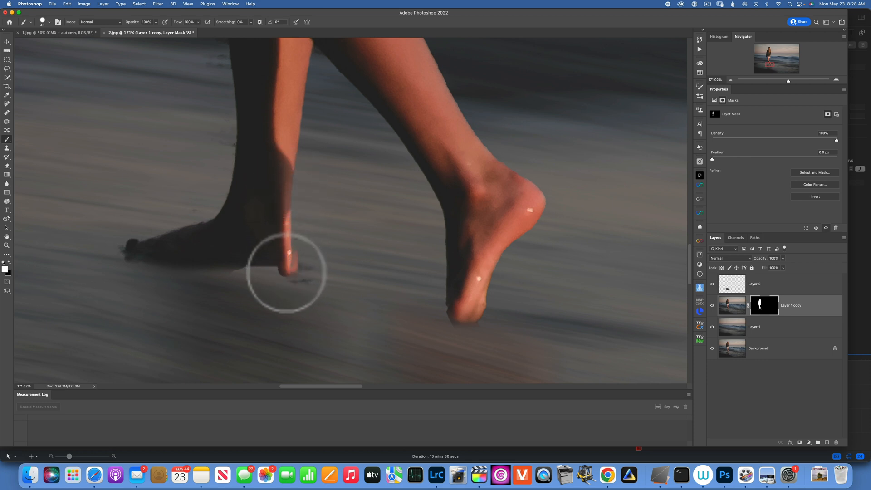
pyautogui.moveTo(286, 272); pyautogui.dragTo(146, 256)
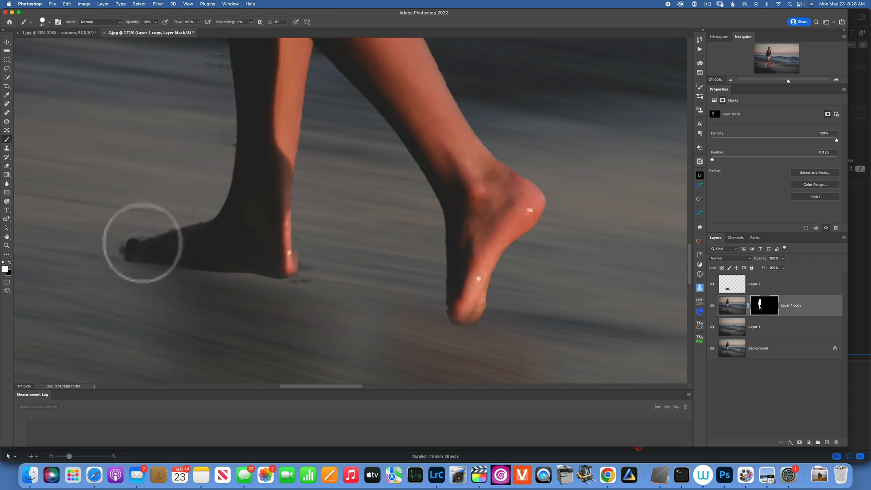
pyautogui.moveTo(142, 245); pyautogui.dragTo(324, 256)
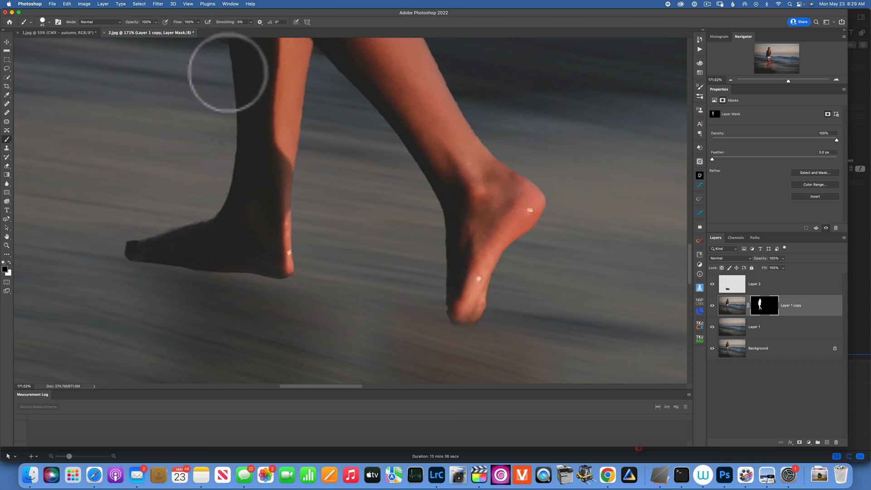
pyautogui.moveTo(441, 320)
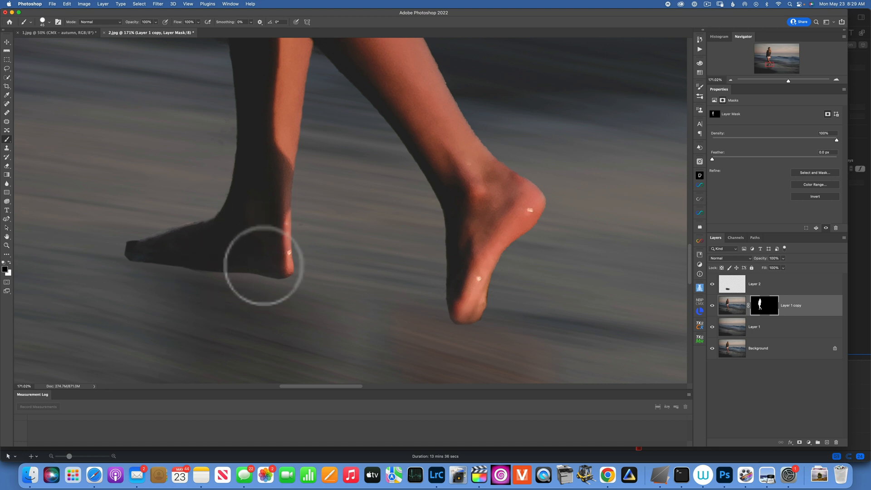
pyautogui.press('cmd+0')
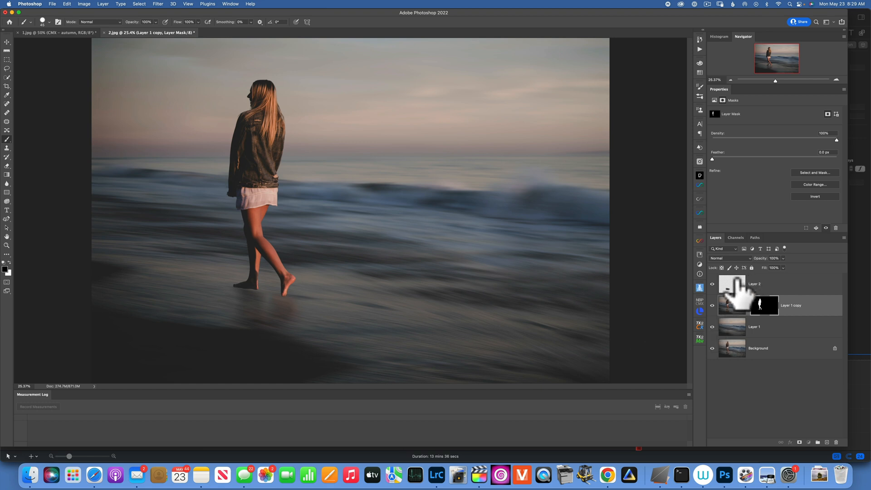
# - Add a mask to Layer 2, paint out part of the shadow, and compare with Background
pyautogui.press('cmd+t')
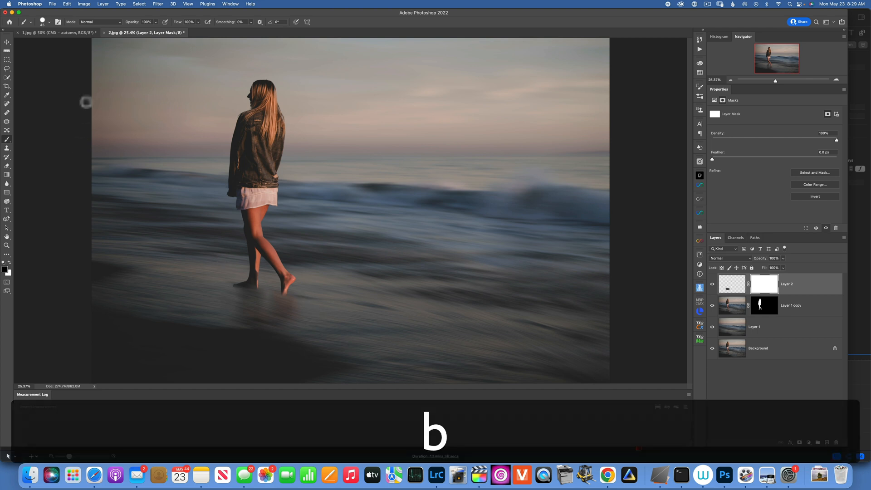
pyautogui.click(58, 21)
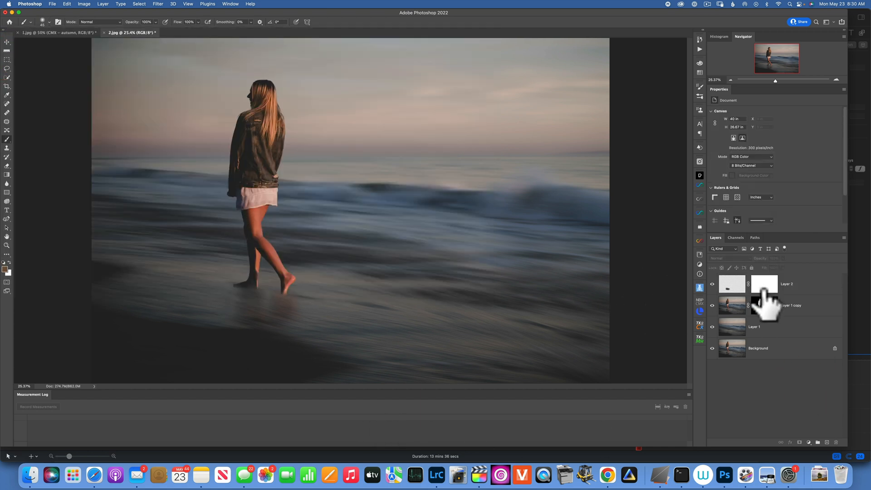
pyautogui.click(763, 284)
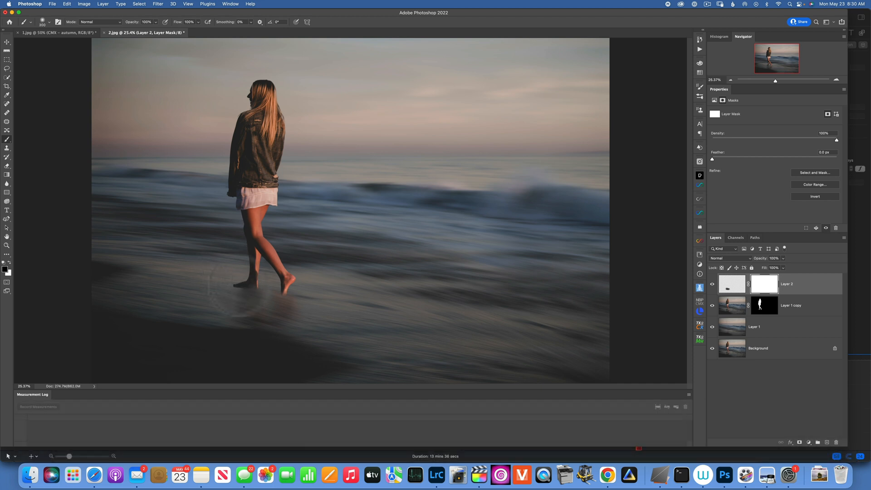
pyautogui.click(266, 304)
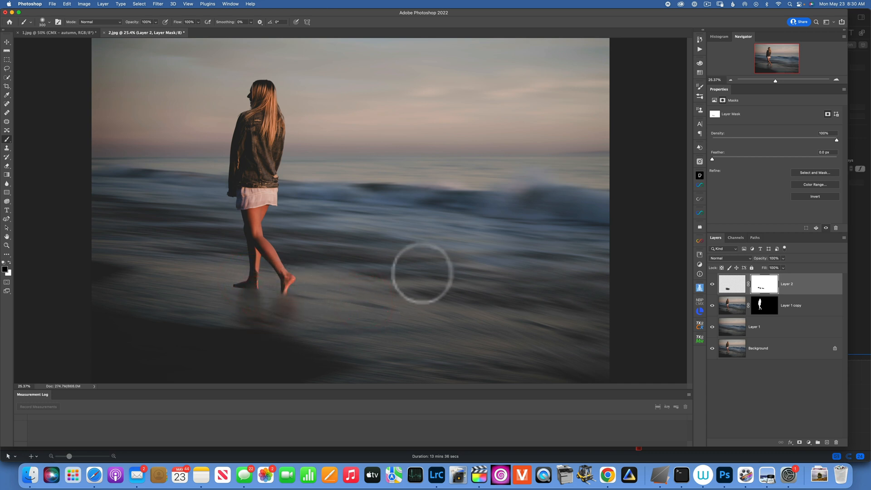
pyautogui.moveTo(427, 309)
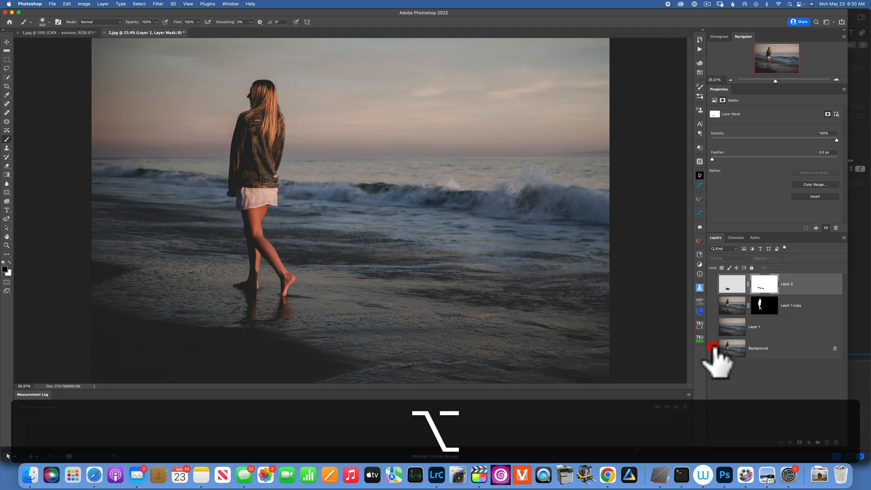
pyautogui.click(713, 347)
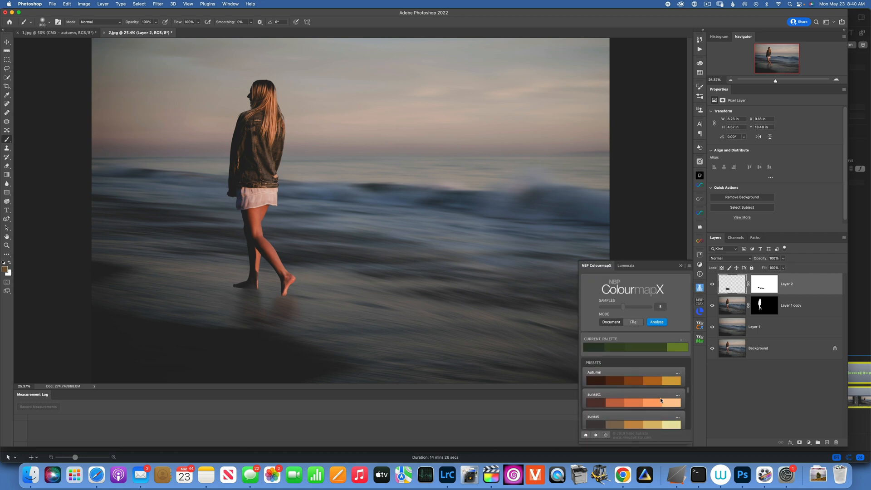
# - Grade the beach photo with the ColourmapX Blue palette
pyautogui.scroll(-3)
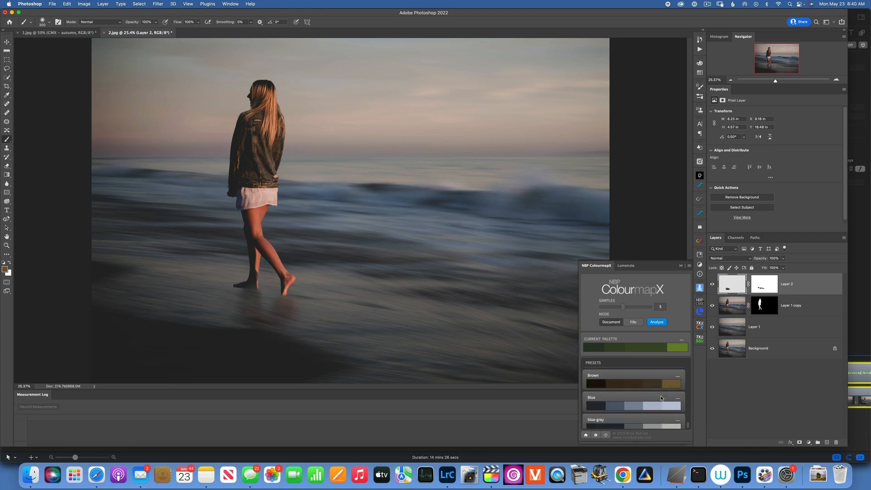
pyautogui.click(680, 338)
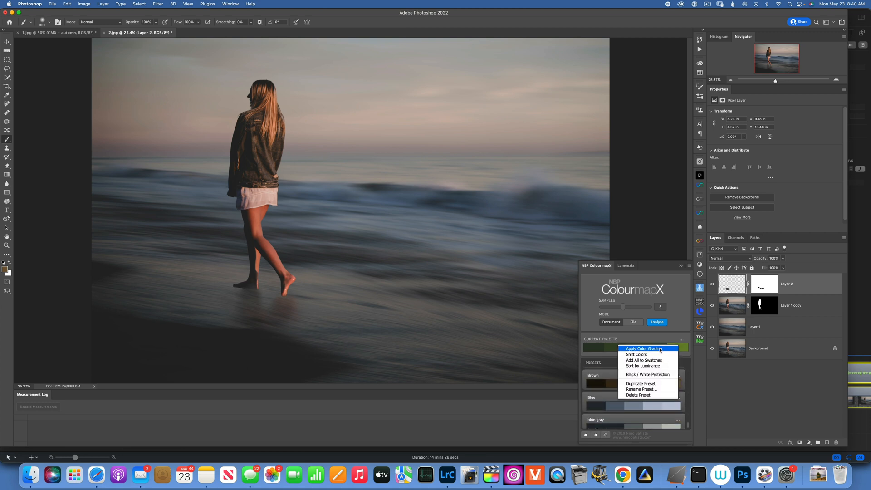
pyautogui.click(641, 348)
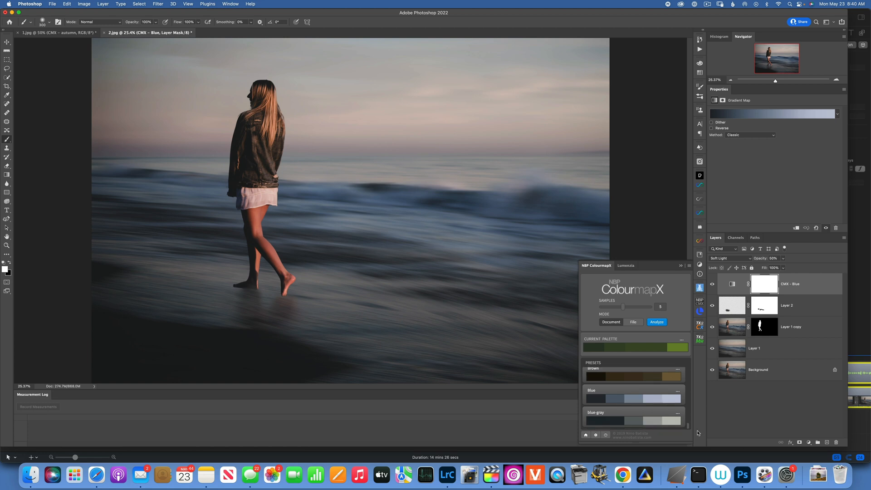
# - Add an Autumn2 palette grade at 25% opacity, then paint the shadow mask below the front foot
pyautogui.scroll(-3)
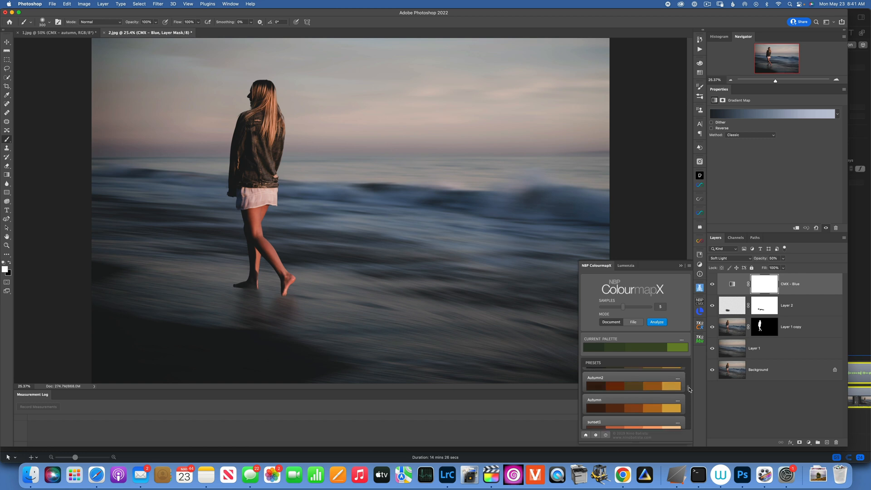
pyautogui.scroll(-3)
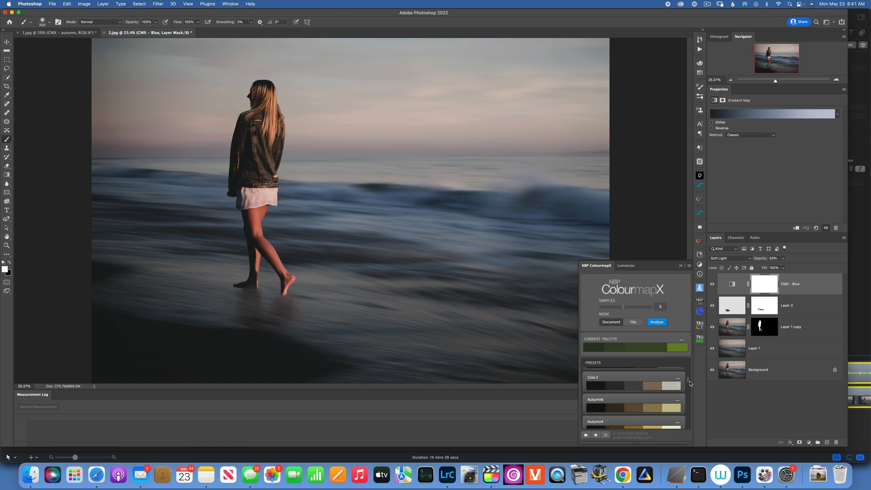
pyautogui.scroll(-3)
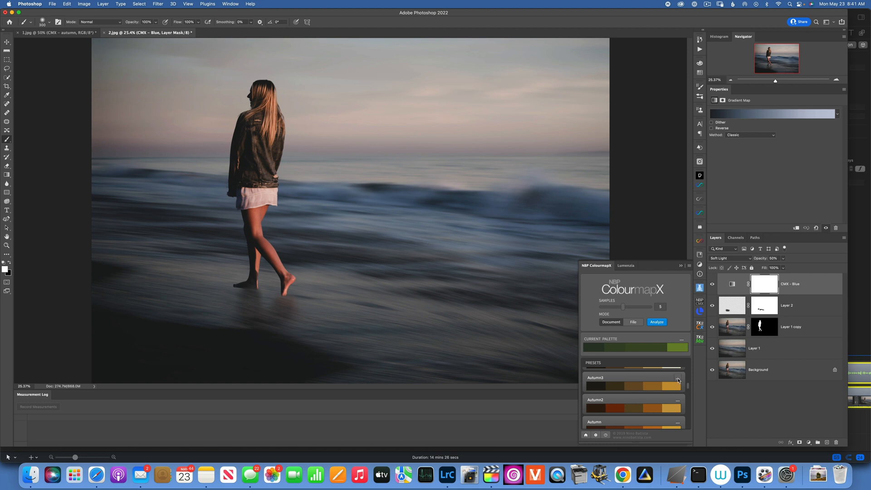
pyautogui.click(682, 339)
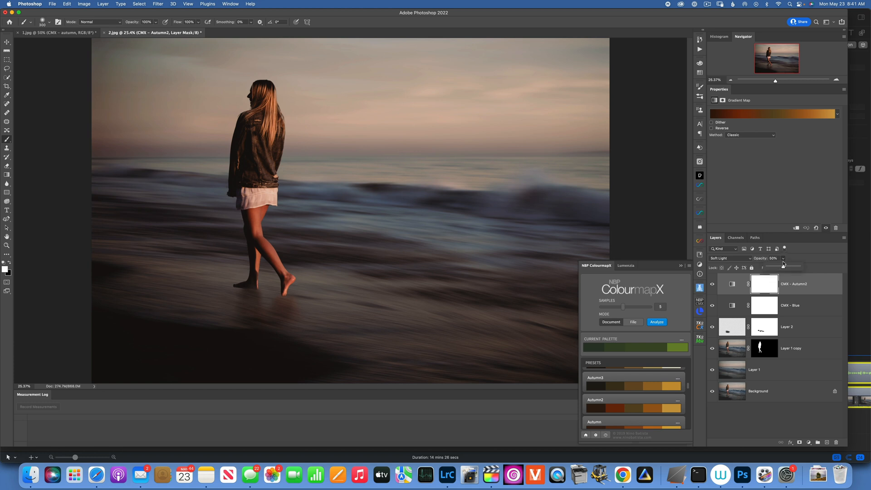
pyautogui.moveTo(783, 267); pyautogui.dragTo(774, 267)
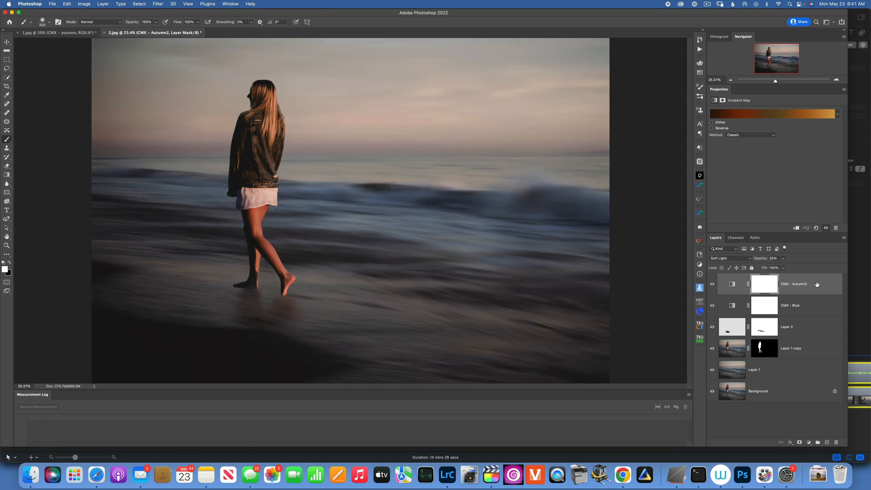
pyautogui.click(789, 305)
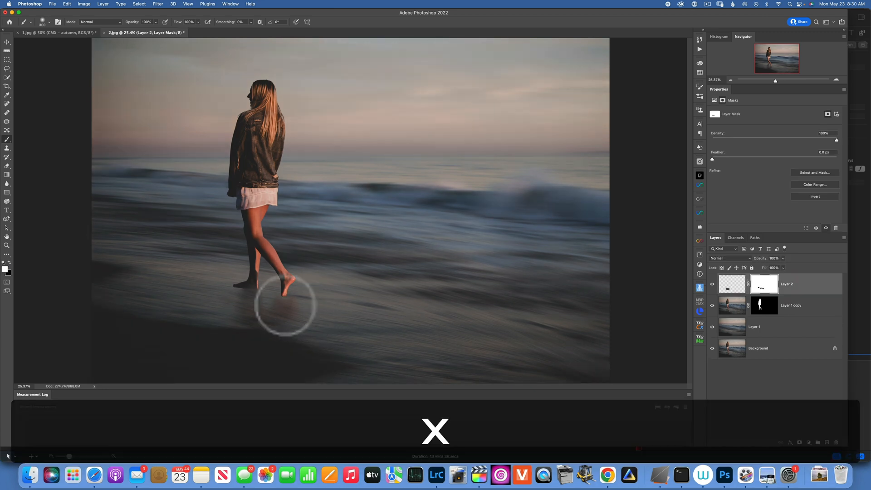
pyautogui.click(294, 309)
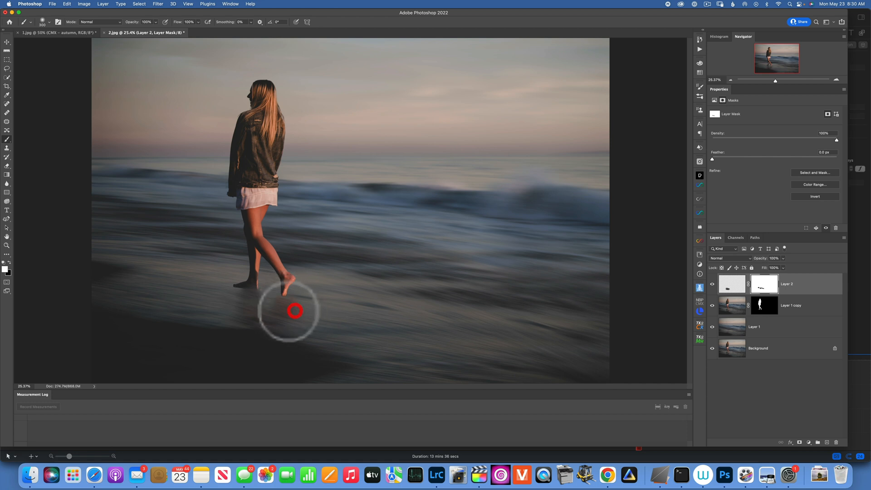